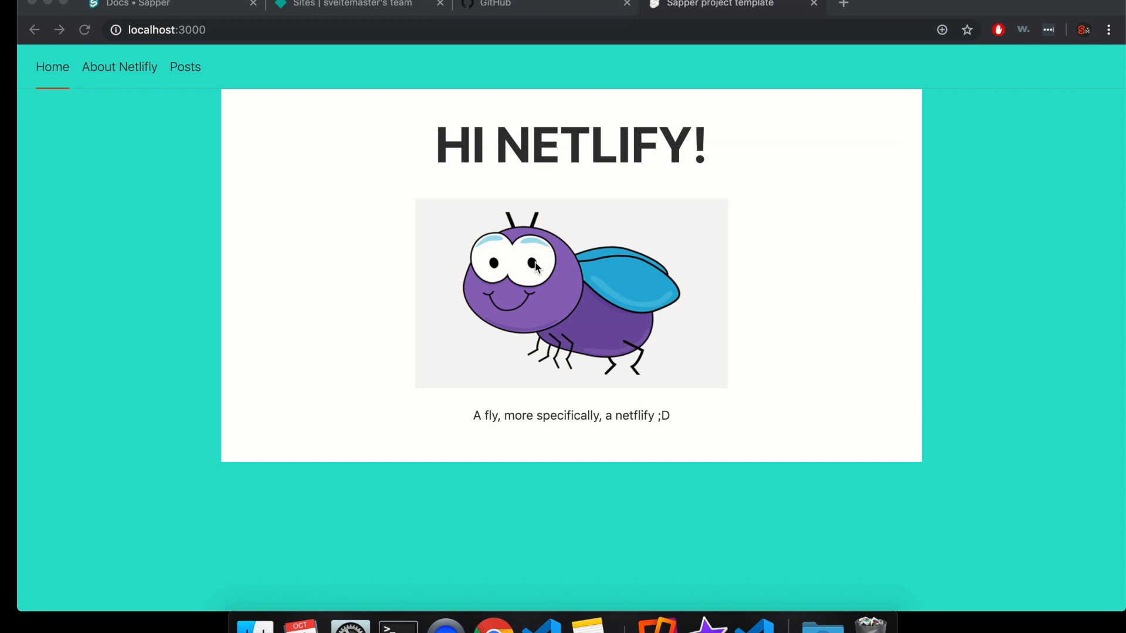
Step: Review the Netlify site list and GitHub tab, then return to the local Sapper site
left_click(352, 5)
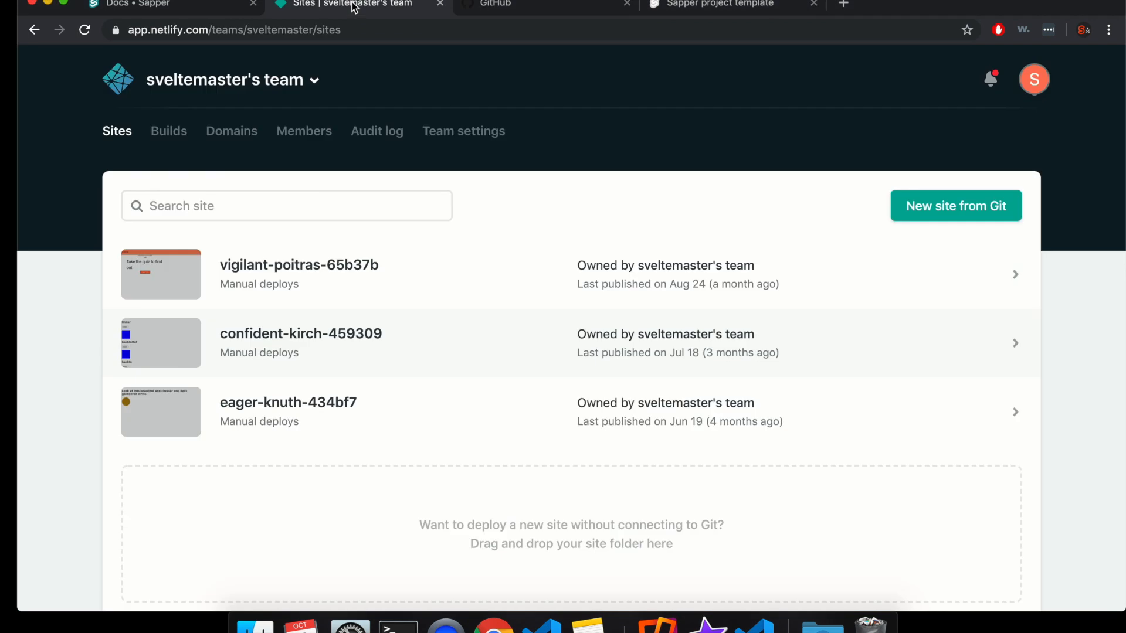
left_click(494, 5)
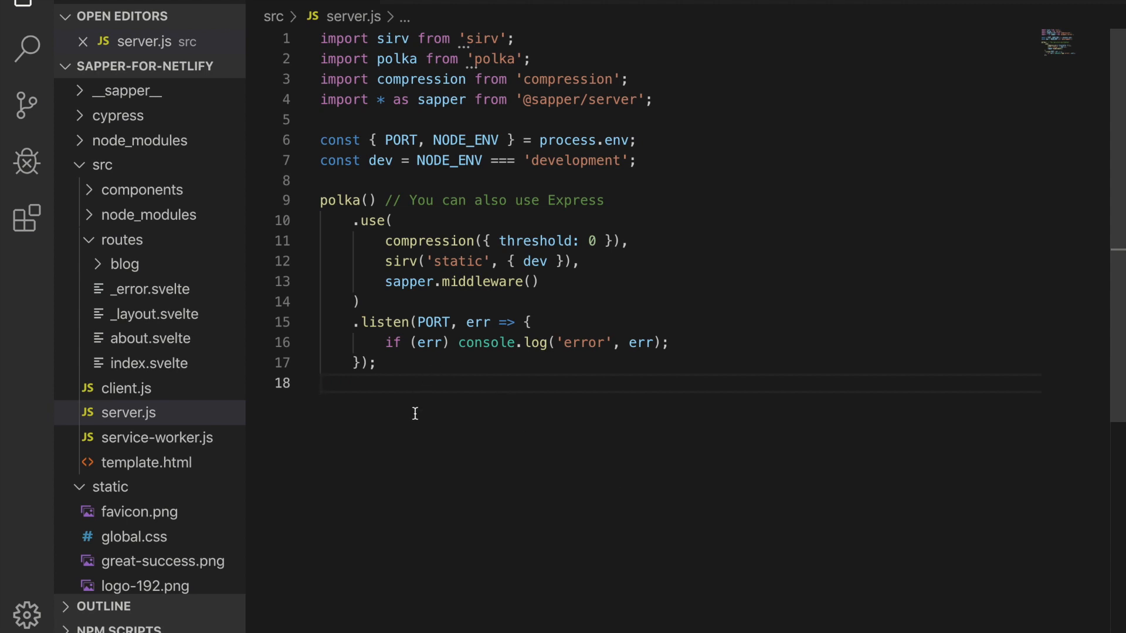
mouse_move(478, 278)
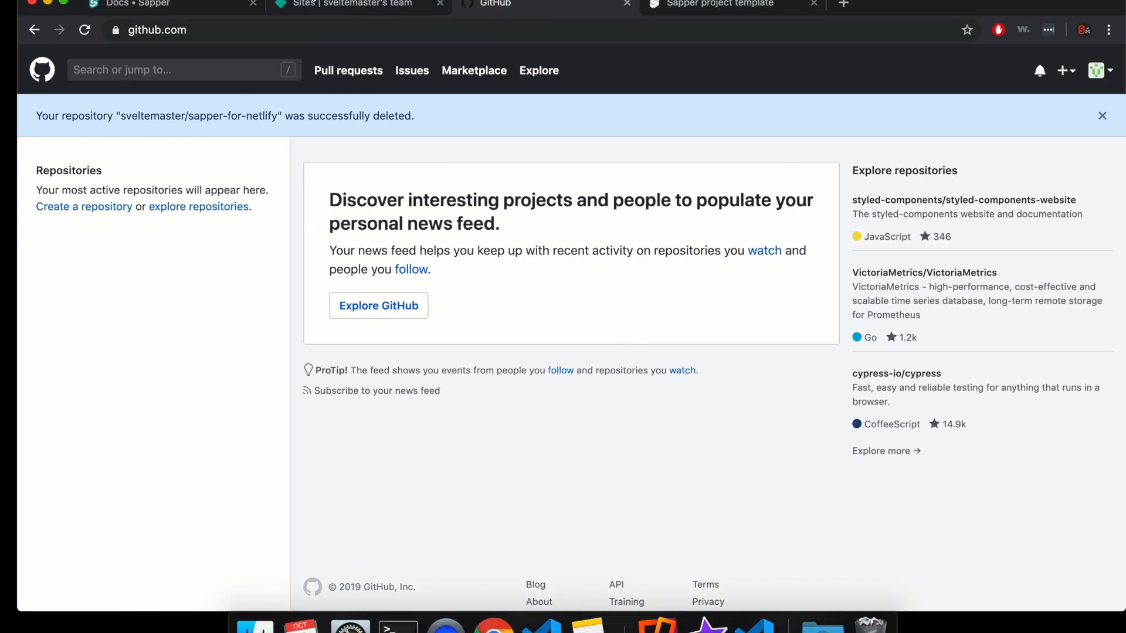
left_click(718, 5)
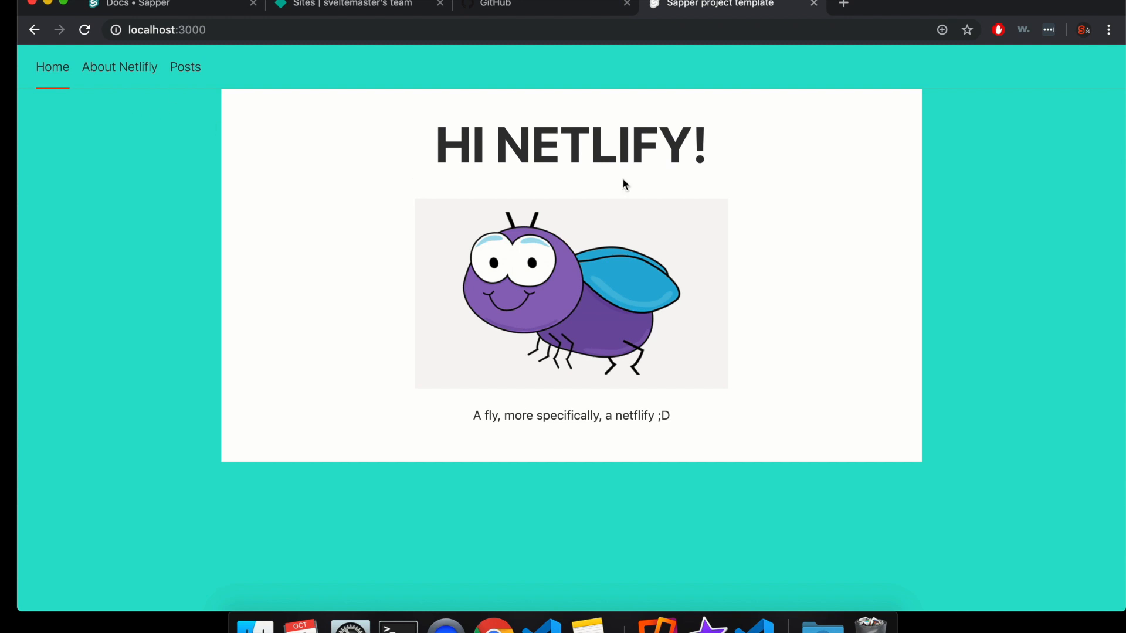
mouse_move(436, 376)
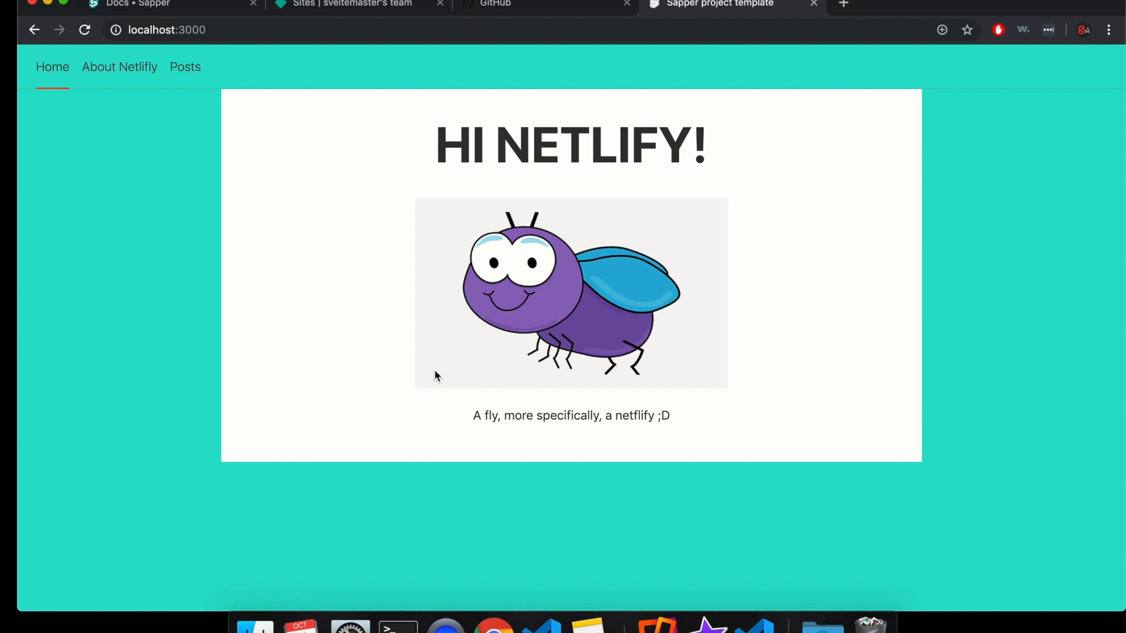
mouse_move(300, 170)
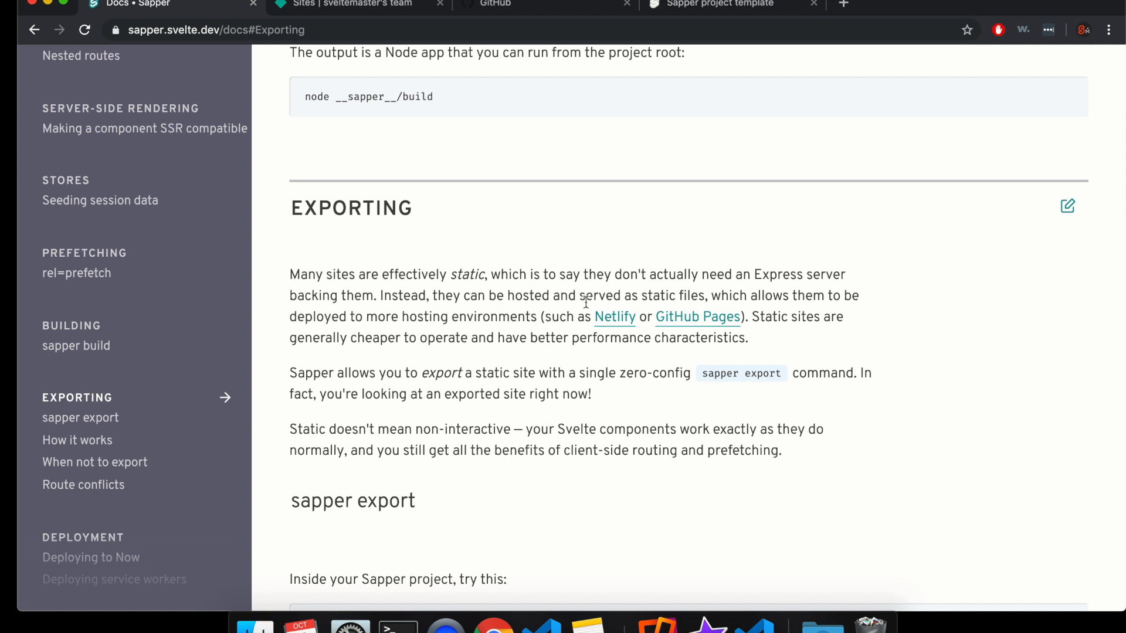
mouse_move(613, 317)
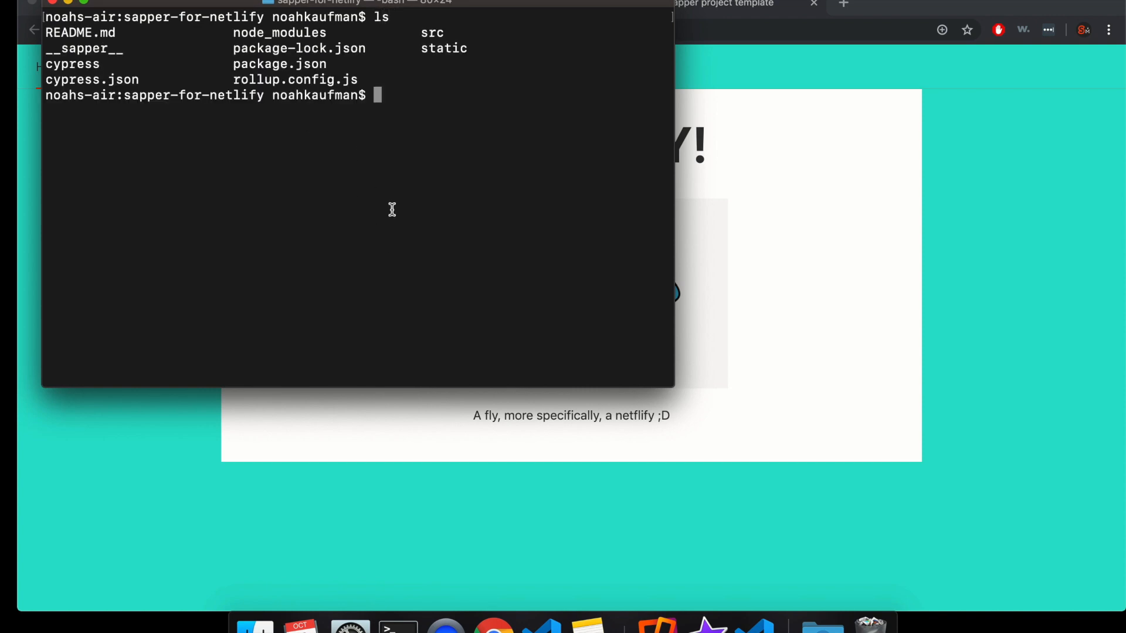
Step: Initialize a Git repository in sapper-for-netlify, check status and stage all files
type("git init")
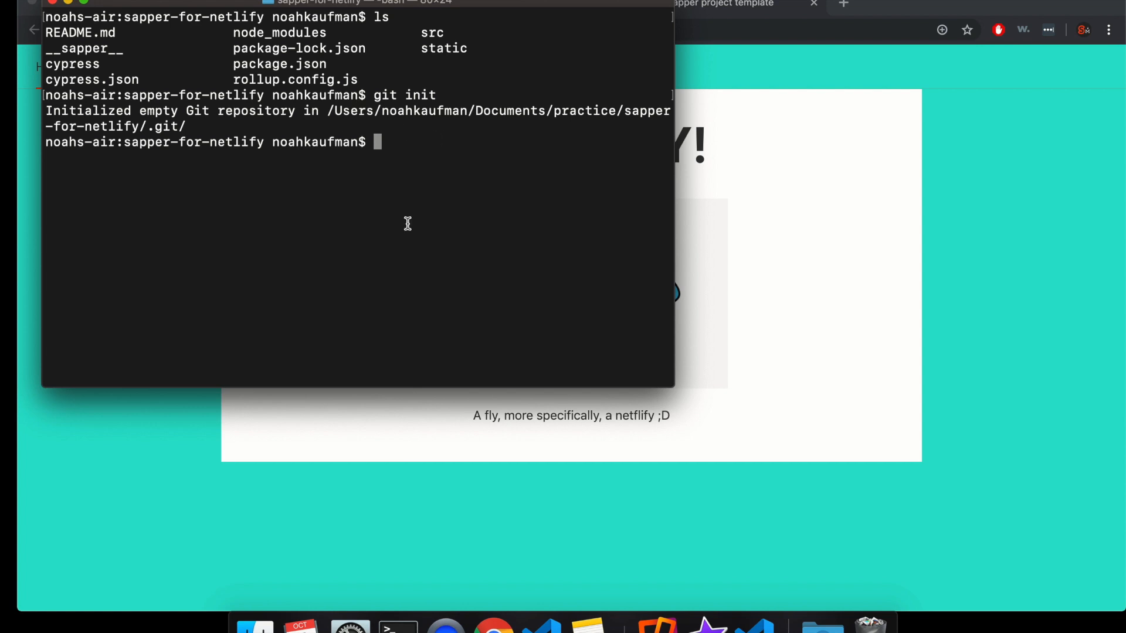
type("git a")
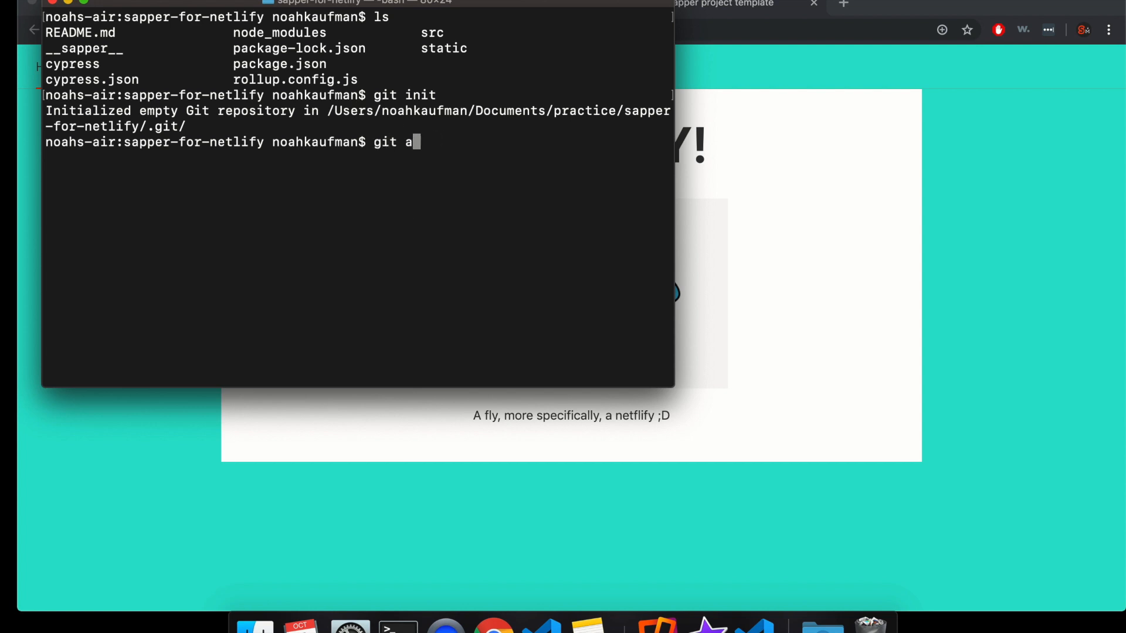
type("git status")
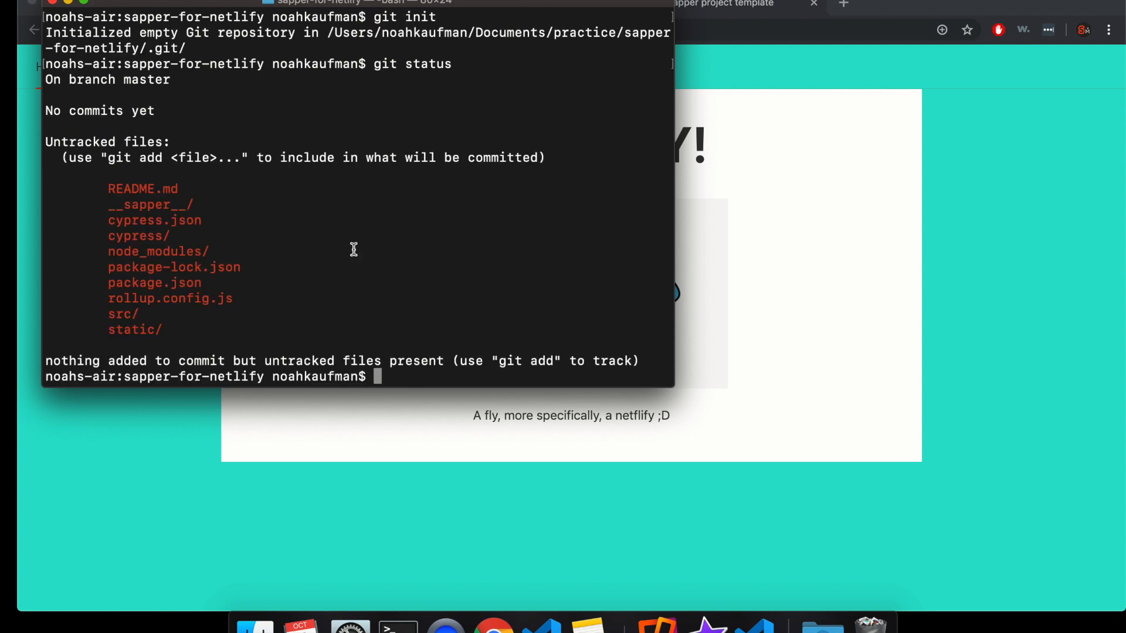
type("git add --")
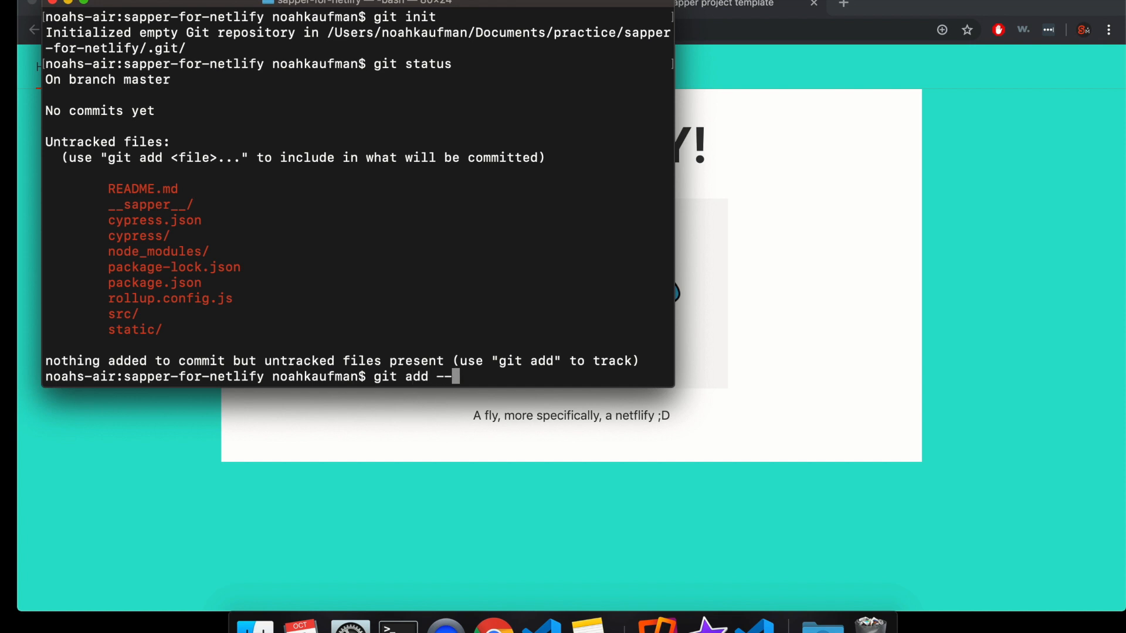
type("all")
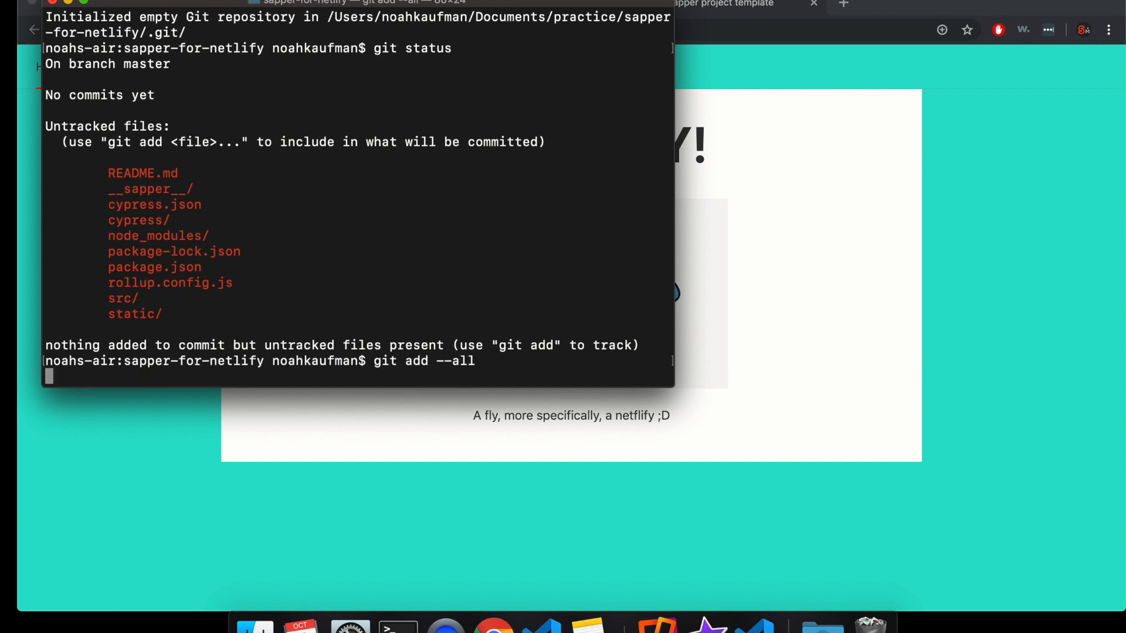
mouse_move(281, 305)
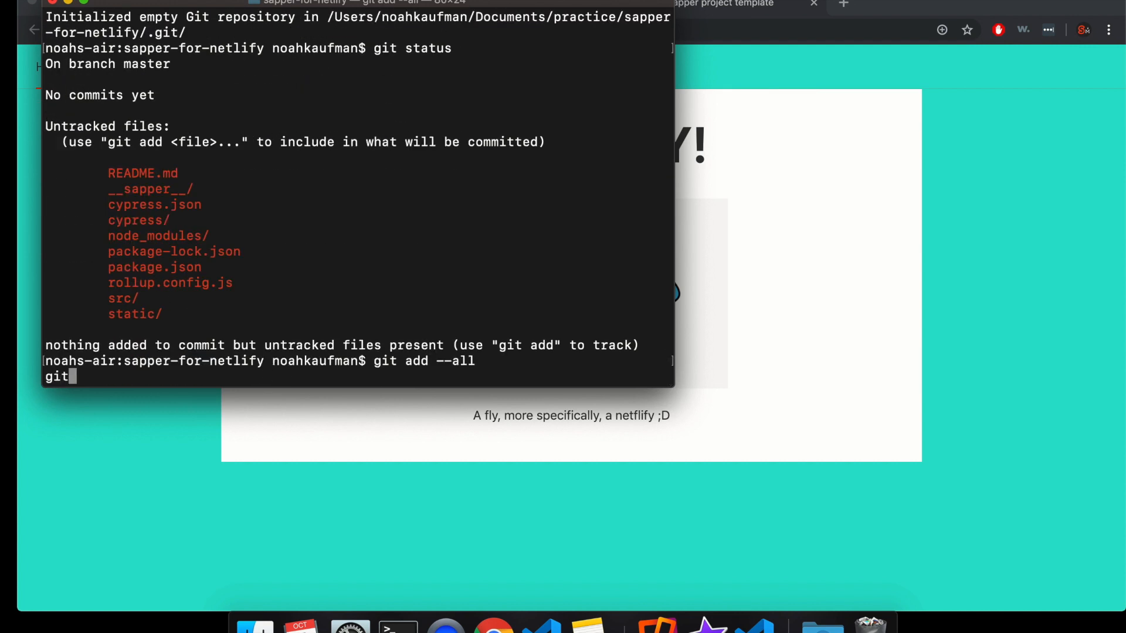
Step: Commit the staged files with the message "first commit"
type("git commit -,")
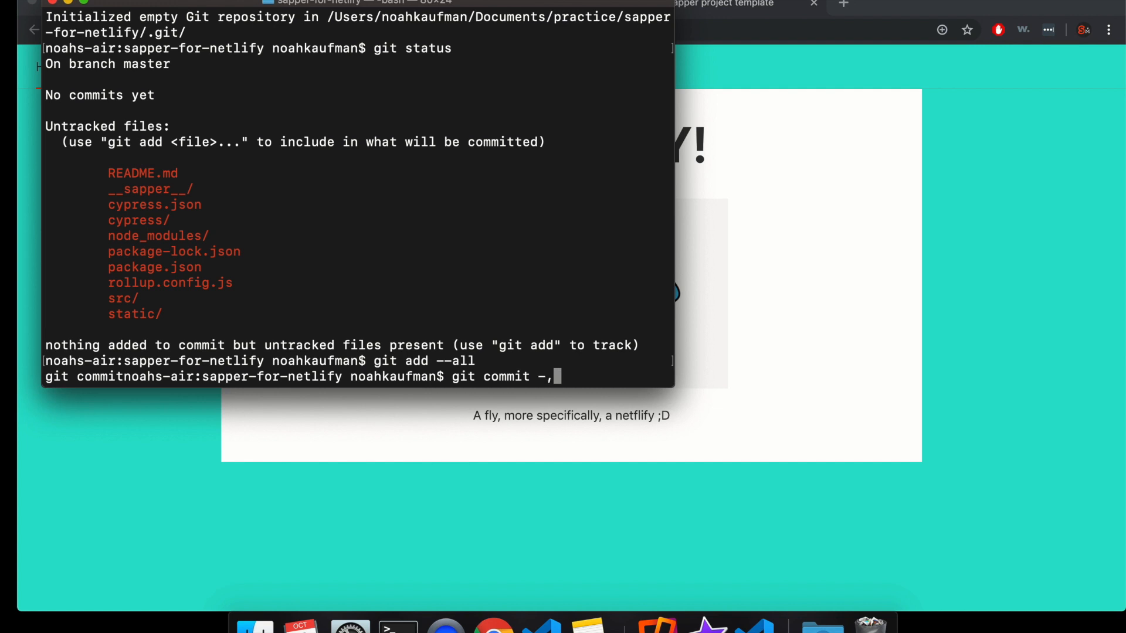
type("m")
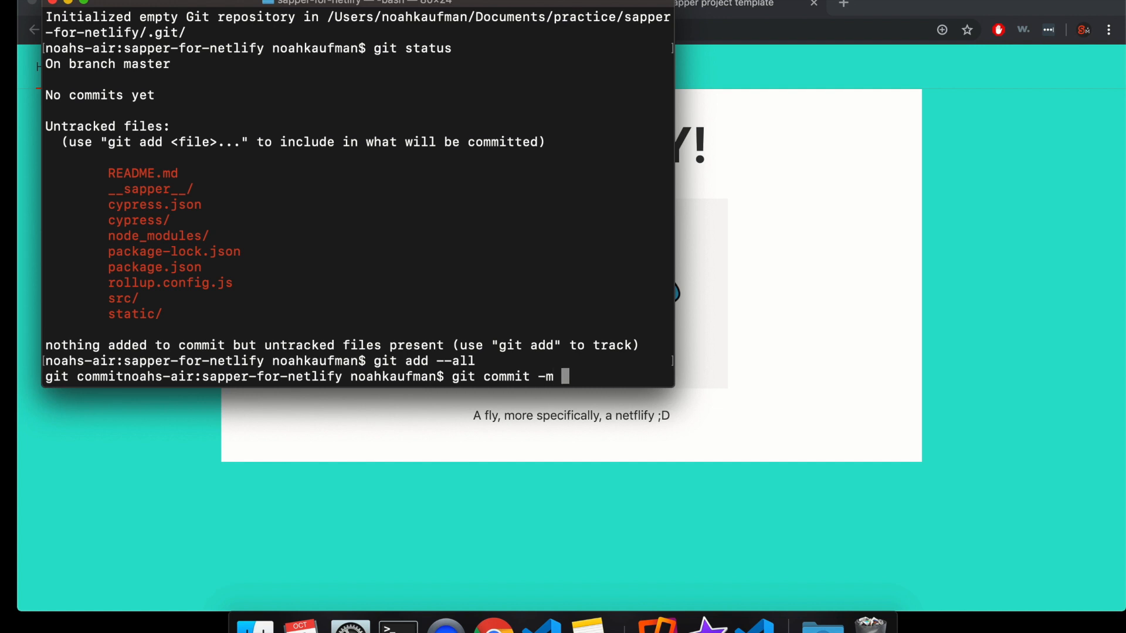
type("\"first com")
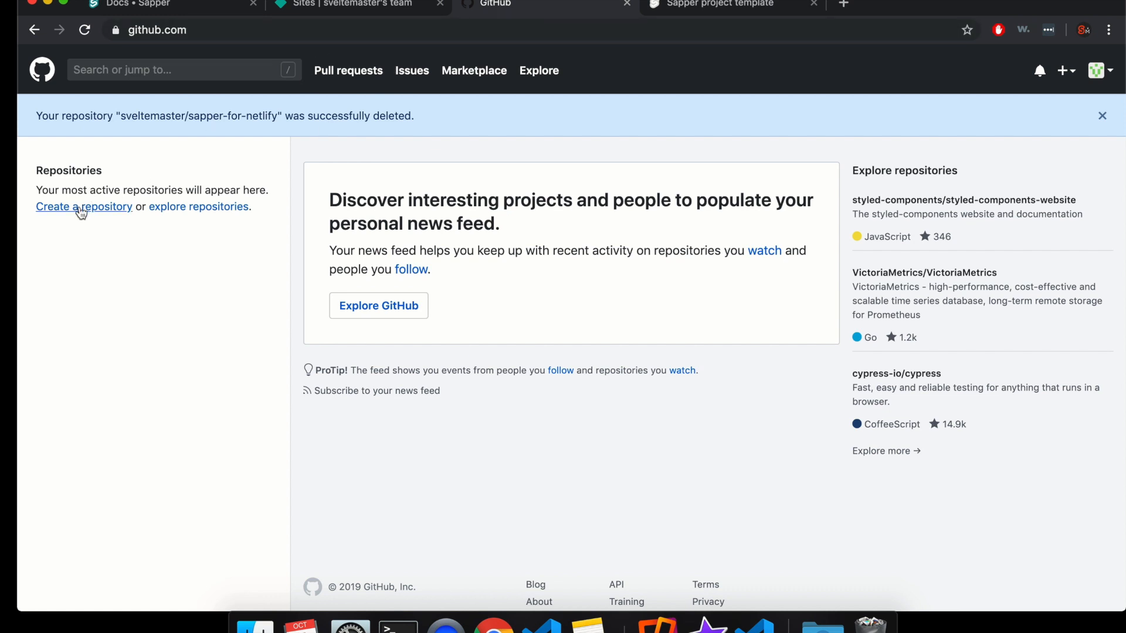
Step: Create a new public GitHub repository named sapper-for-netlify
left_click(84, 207)
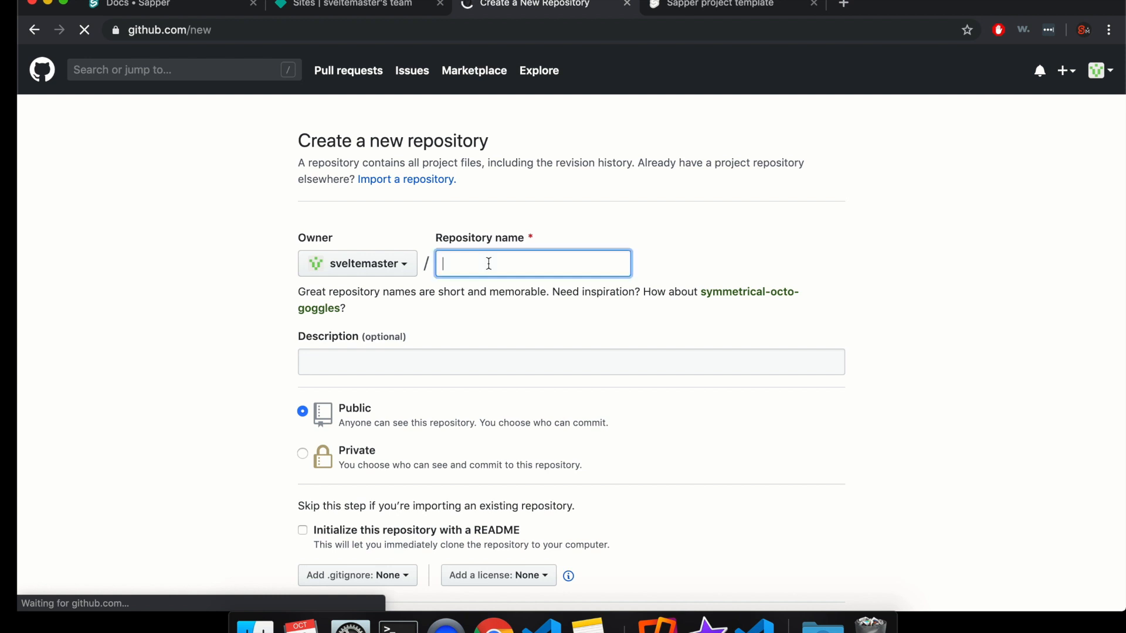
type("sapper-for-netlify")
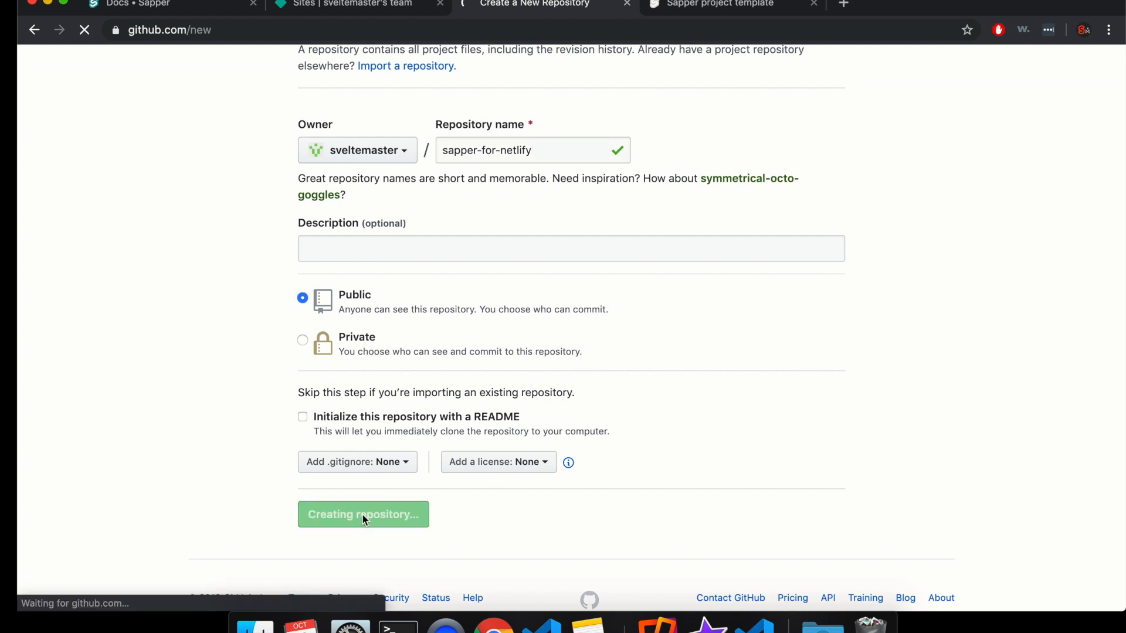
left_click(363, 513)
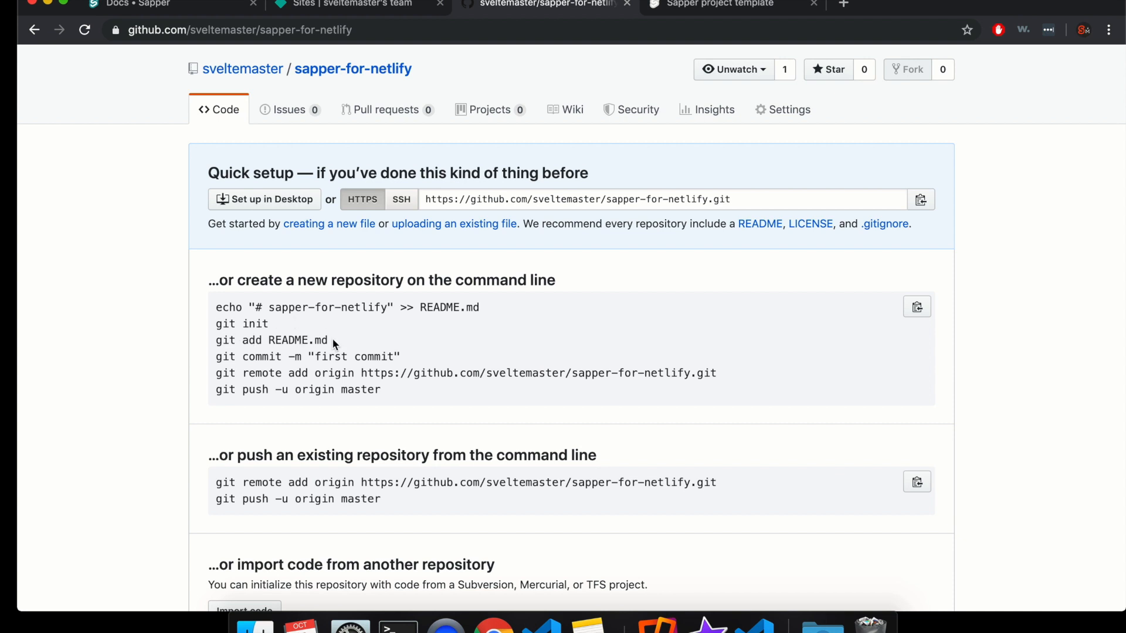
double_click(271, 340)
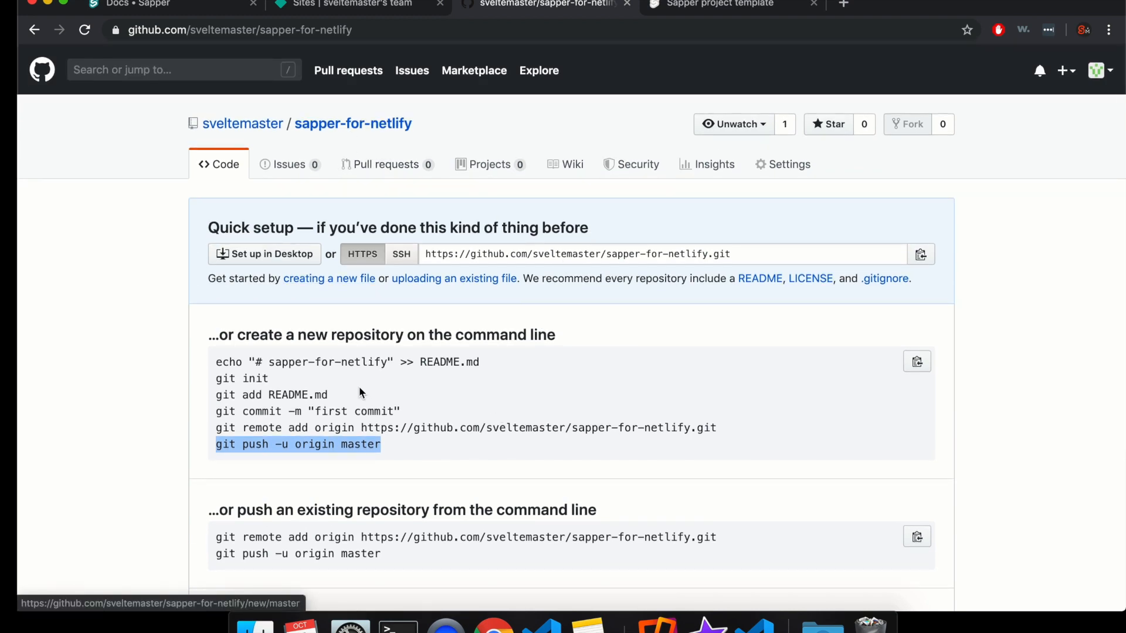
mouse_move(353, 123)
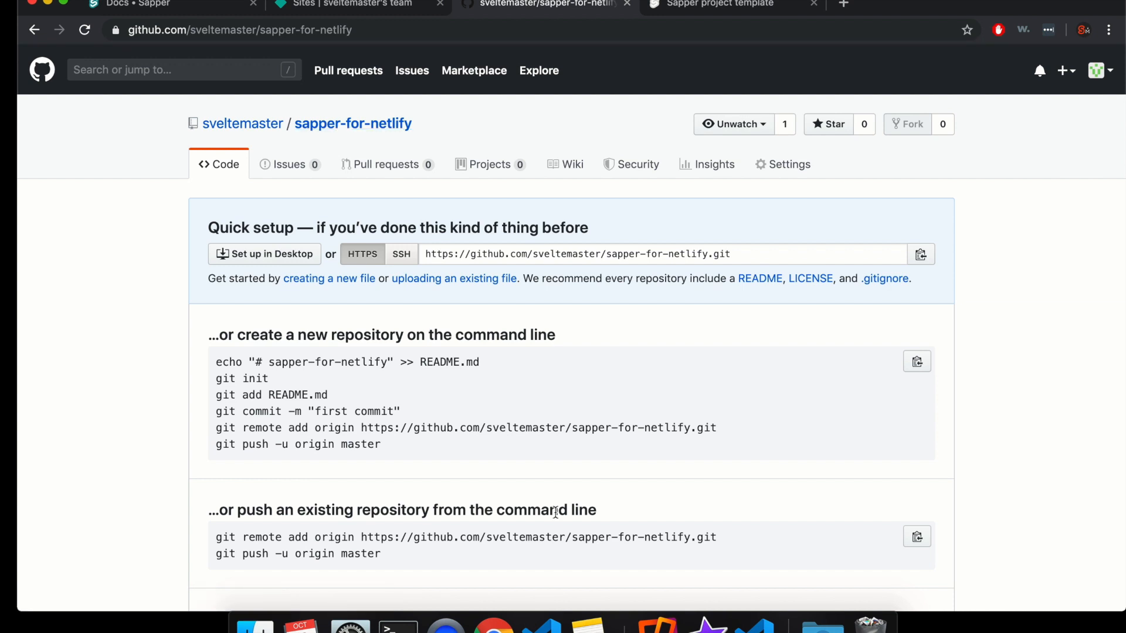
mouse_move(438, 185)
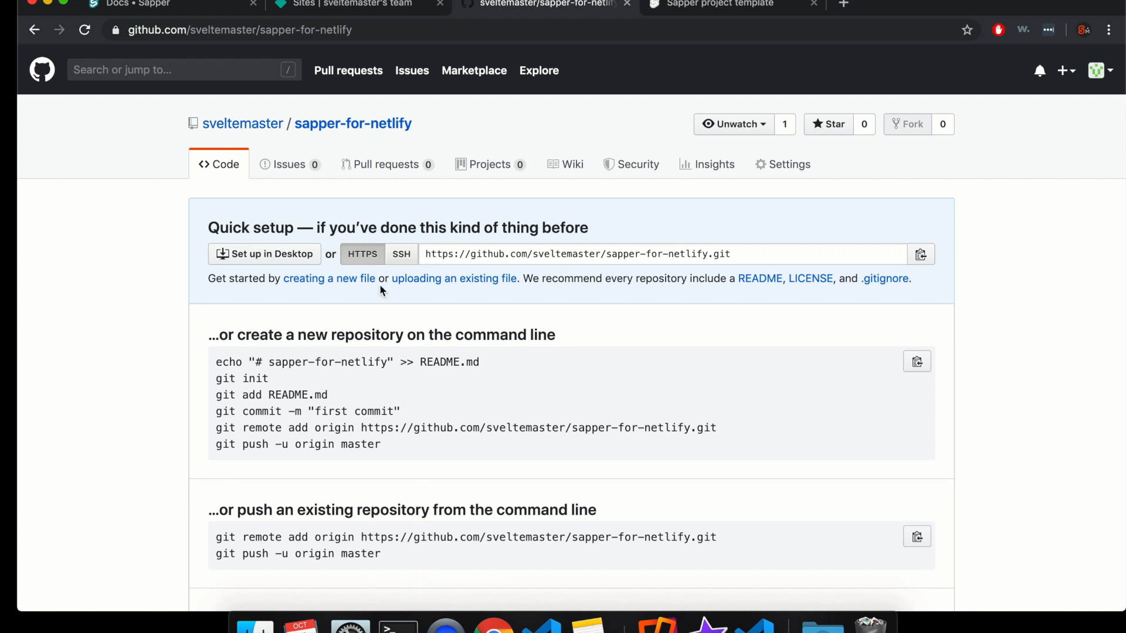
Step: Start a new Netlify site from Git, connect GitHub and pick sveltemaster/sapper-for-netlify
left_click(352, 5)
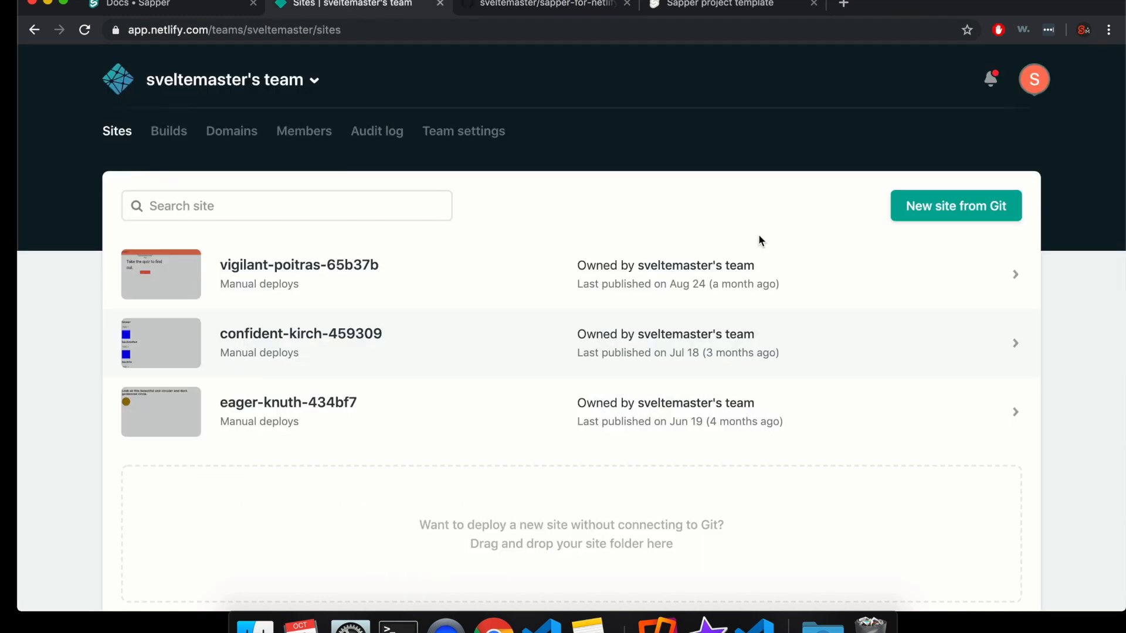
left_click(955, 206)
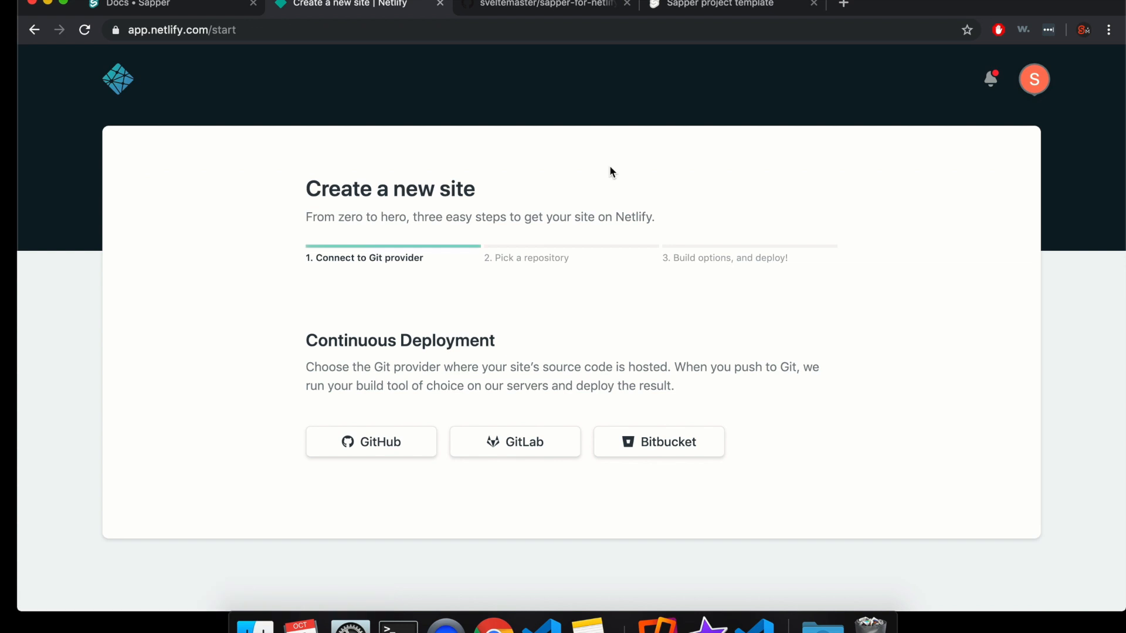
left_click(370, 442)
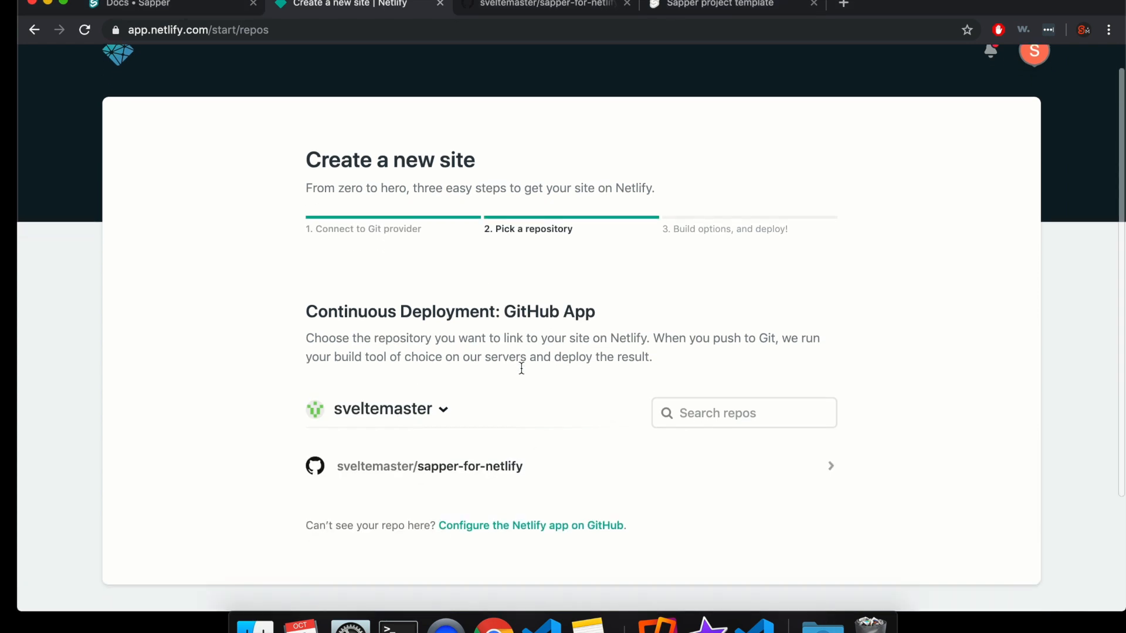
left_click(429, 466)
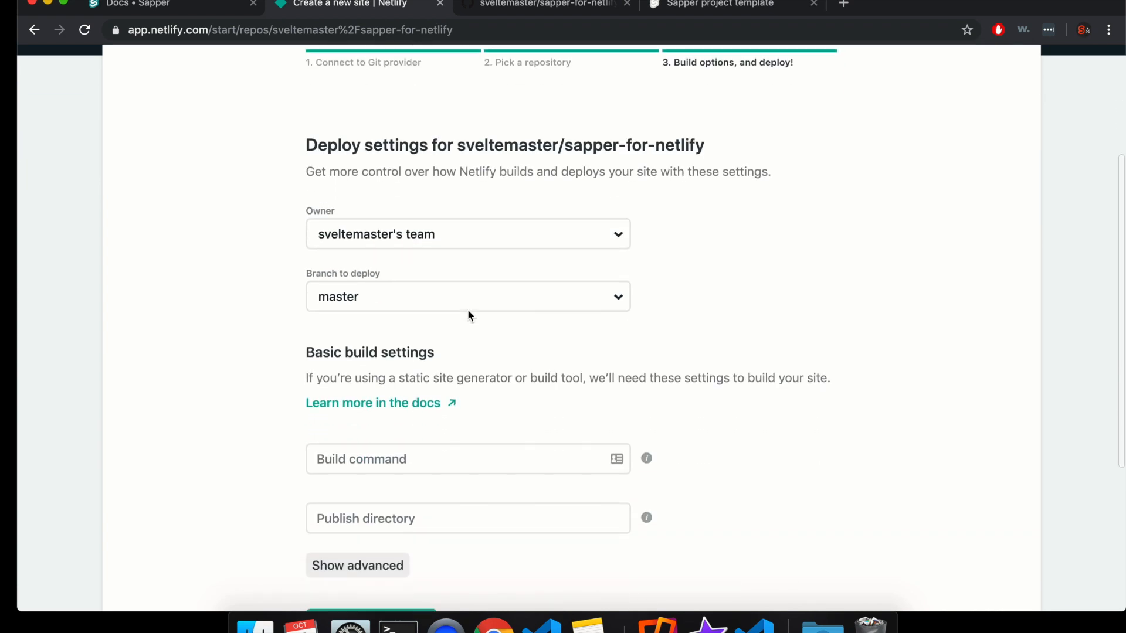
Step: Set the build command to npm run export after consulting the Sapper exporting docs
scroll("down", 3)
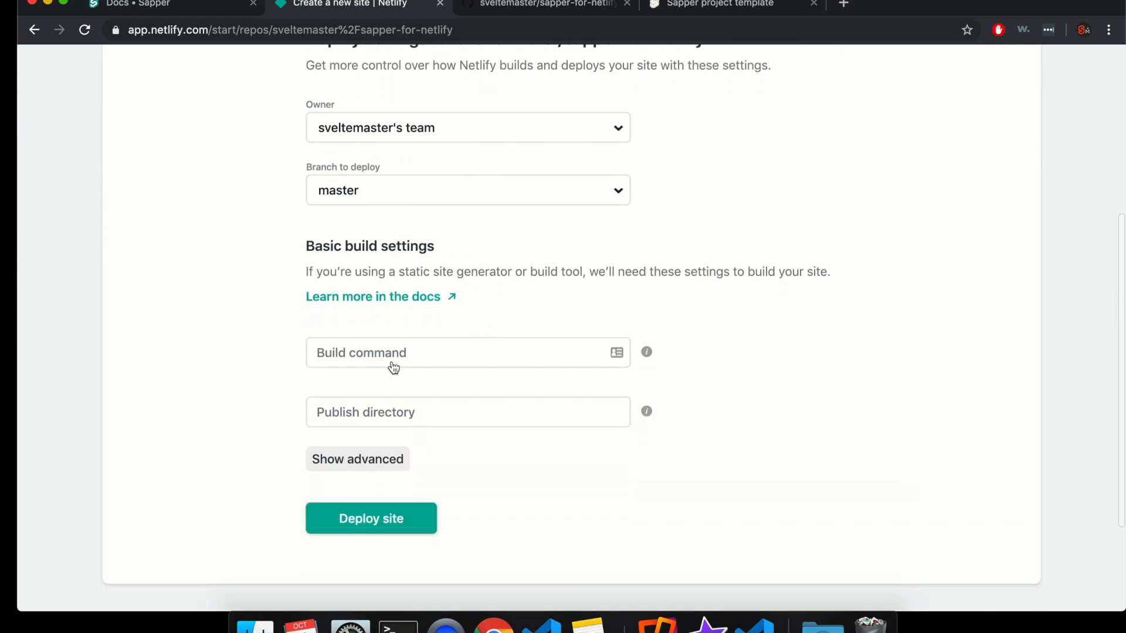
left_click(467, 353)
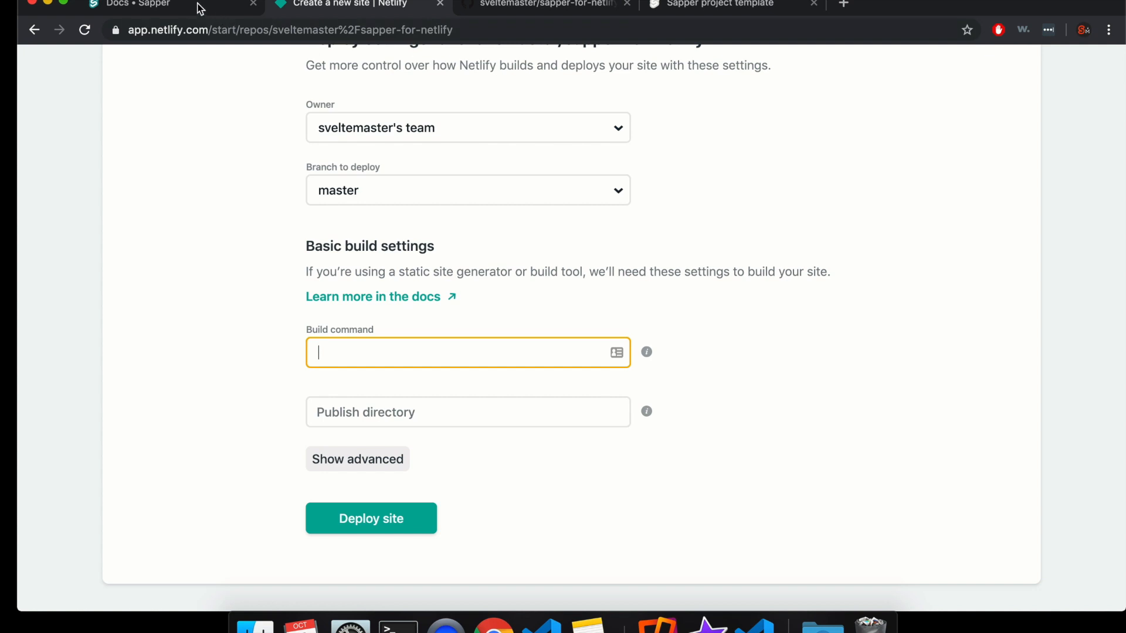
left_click(139, 5)
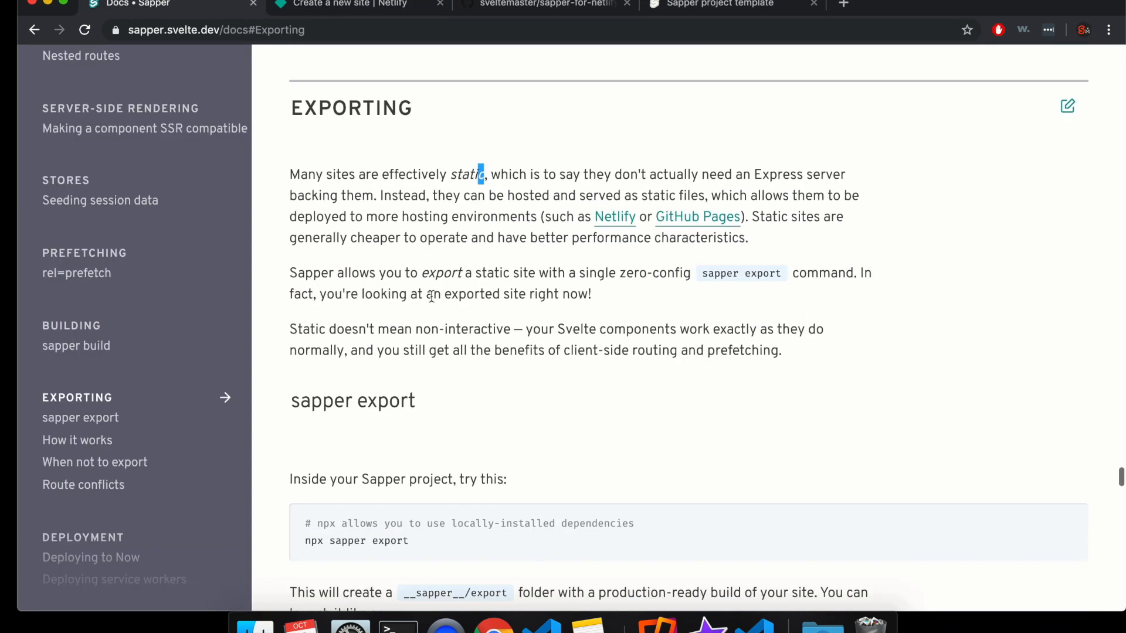
scroll("down", 3)
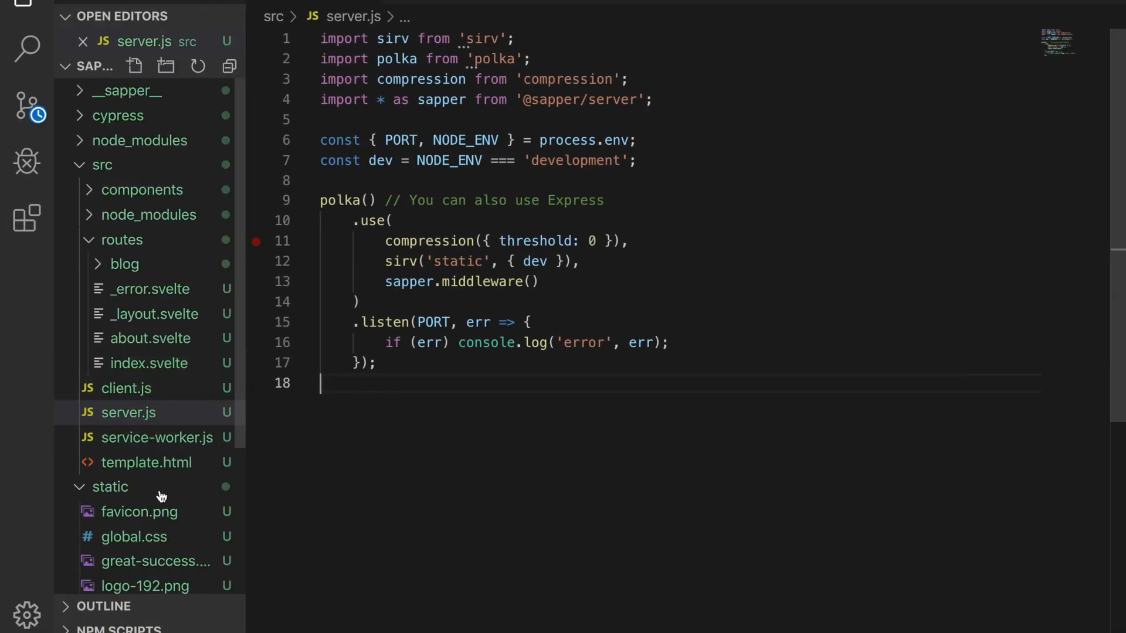
scroll("down", 3)
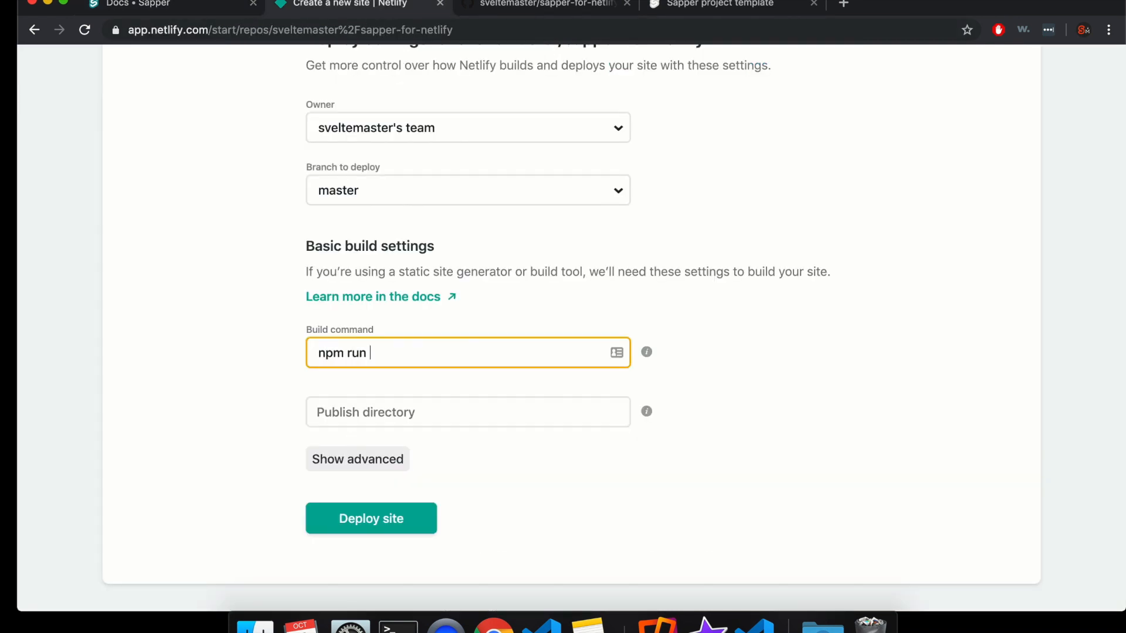
type("export")
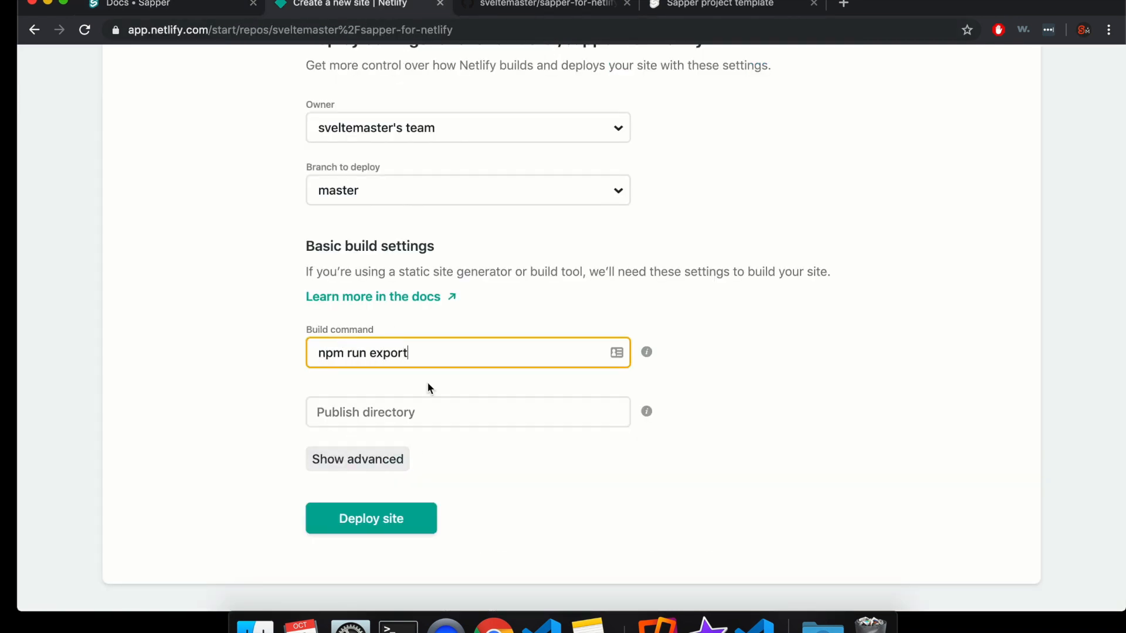
Step: Set the publish directory to __sapper__/export after checking the folder in VS Code
left_click(468, 412)
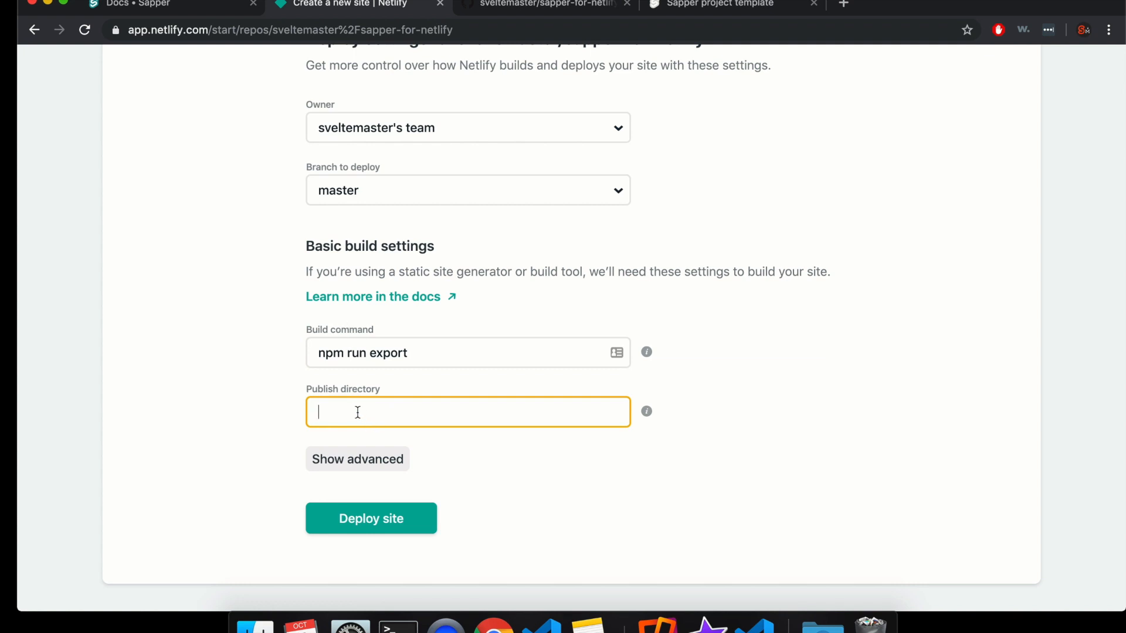
type("__sapp")
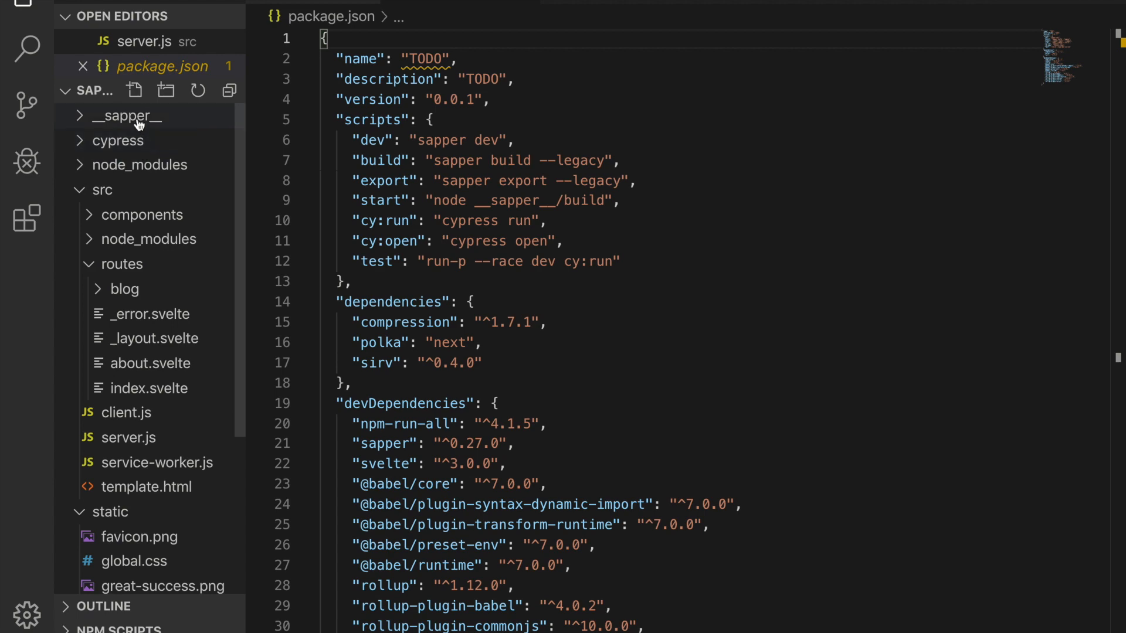
left_click(127, 116)
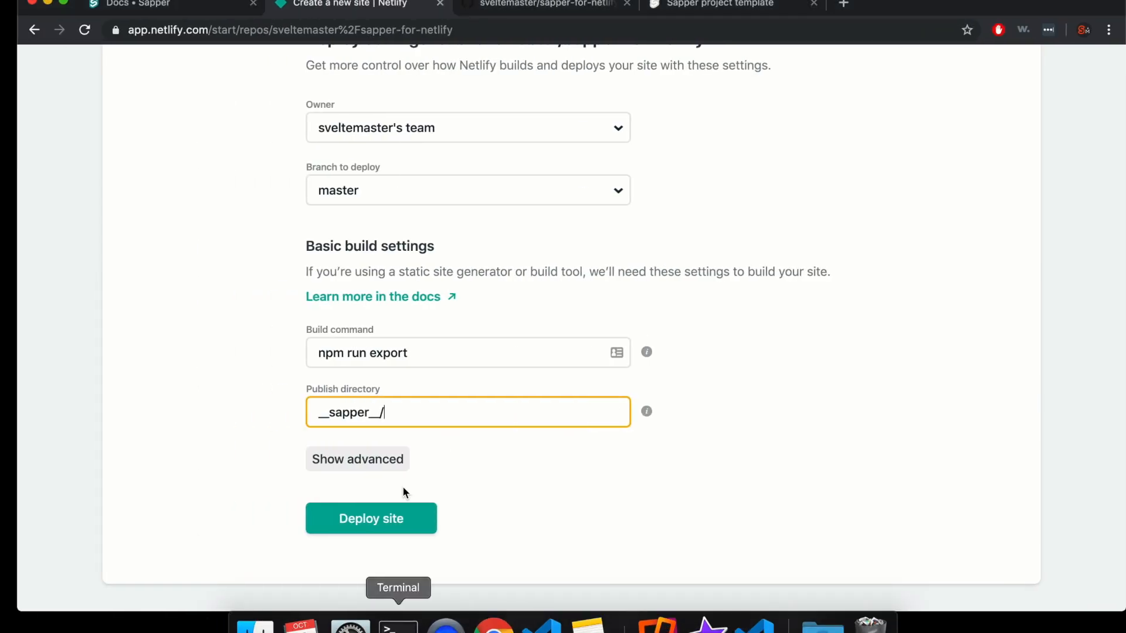
type("export")
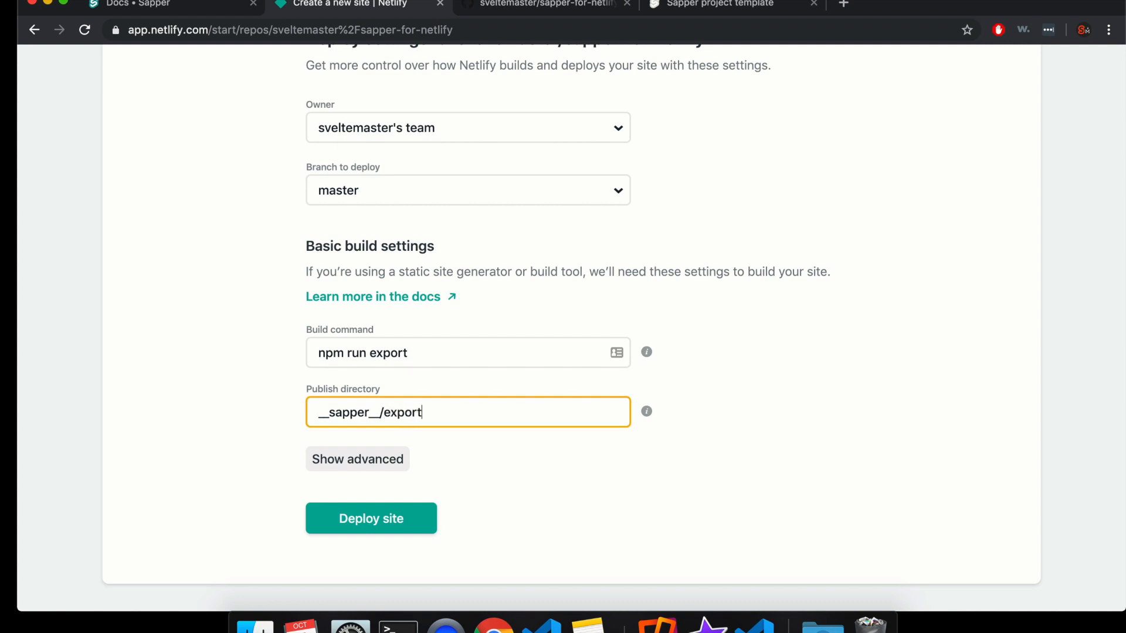
mouse_move(372, 519)
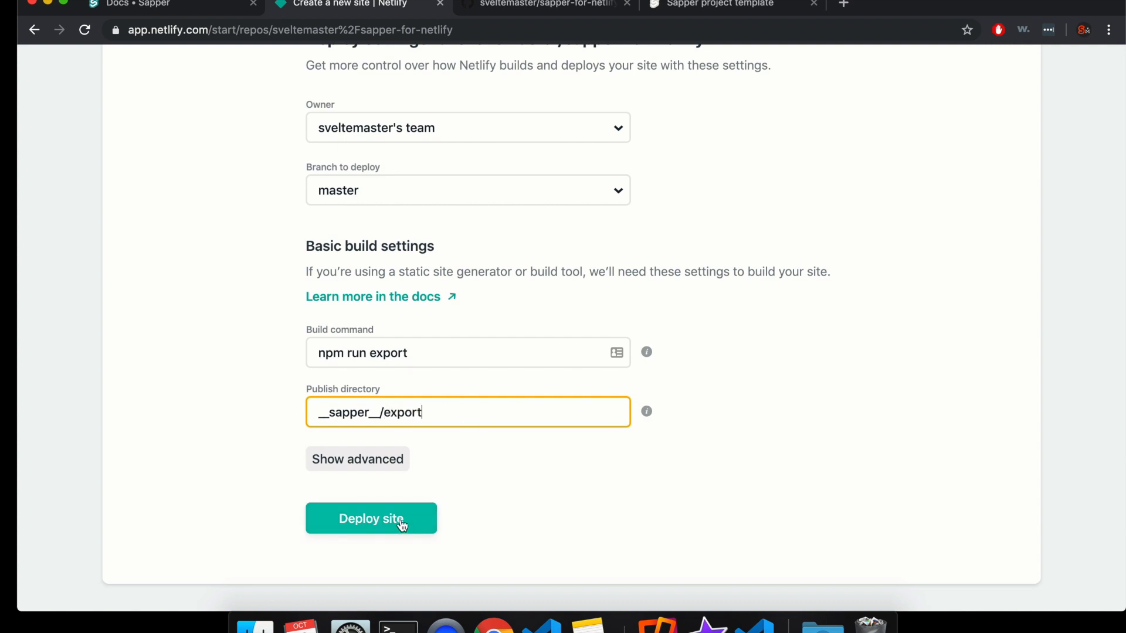
left_click(546, 5)
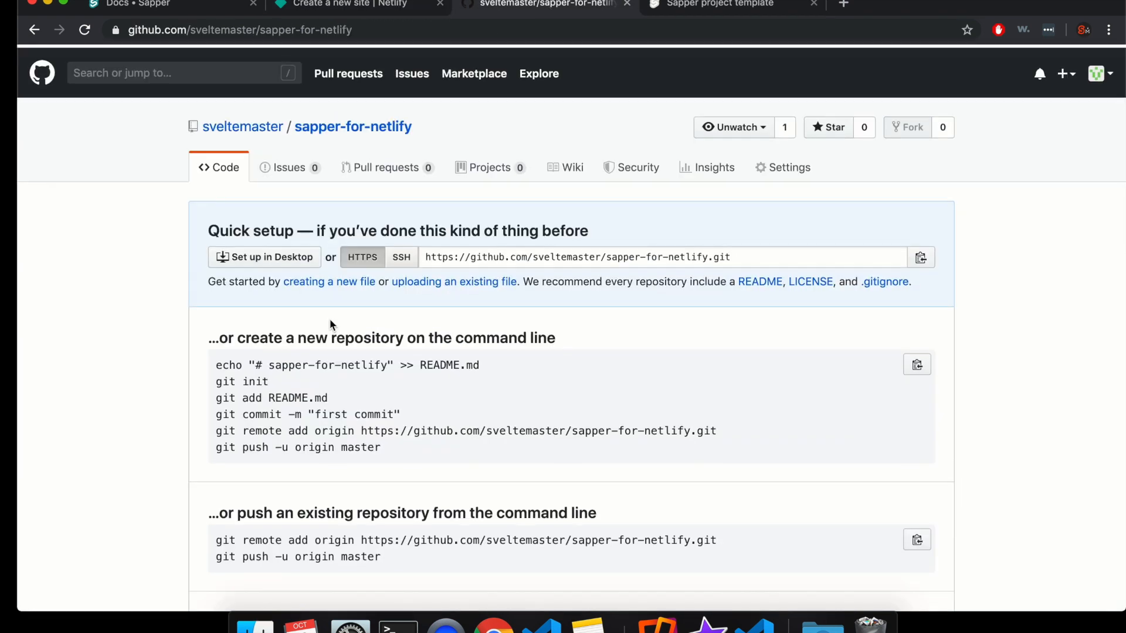
Step: Confirm the pushed files on GitHub, then deploy the site on Netlify
scroll("down", 3)
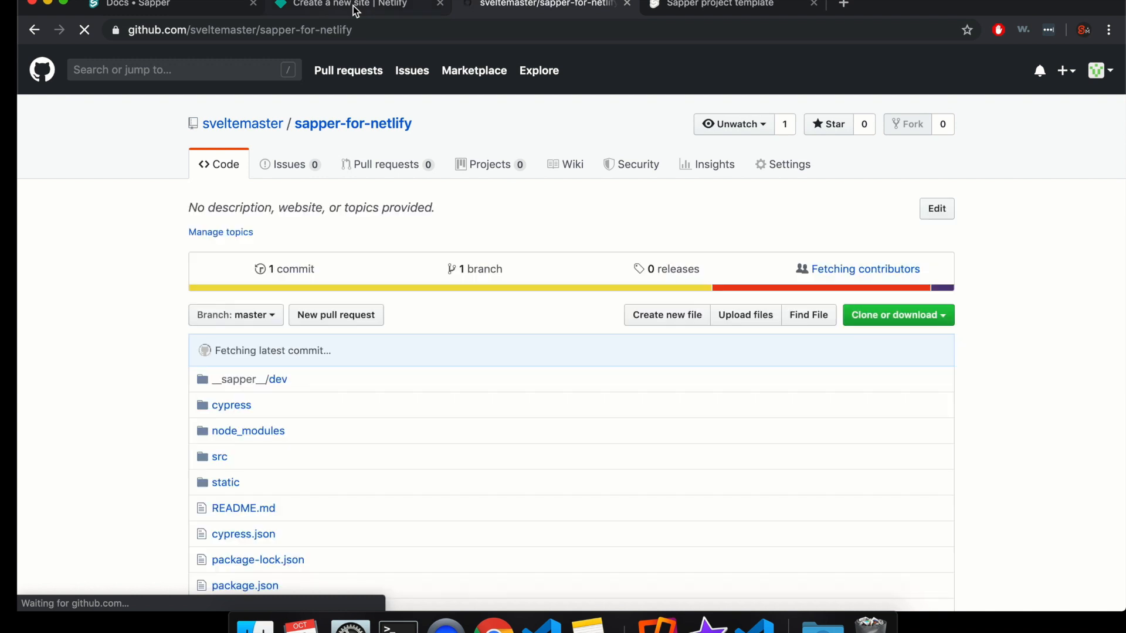
left_click(352, 4)
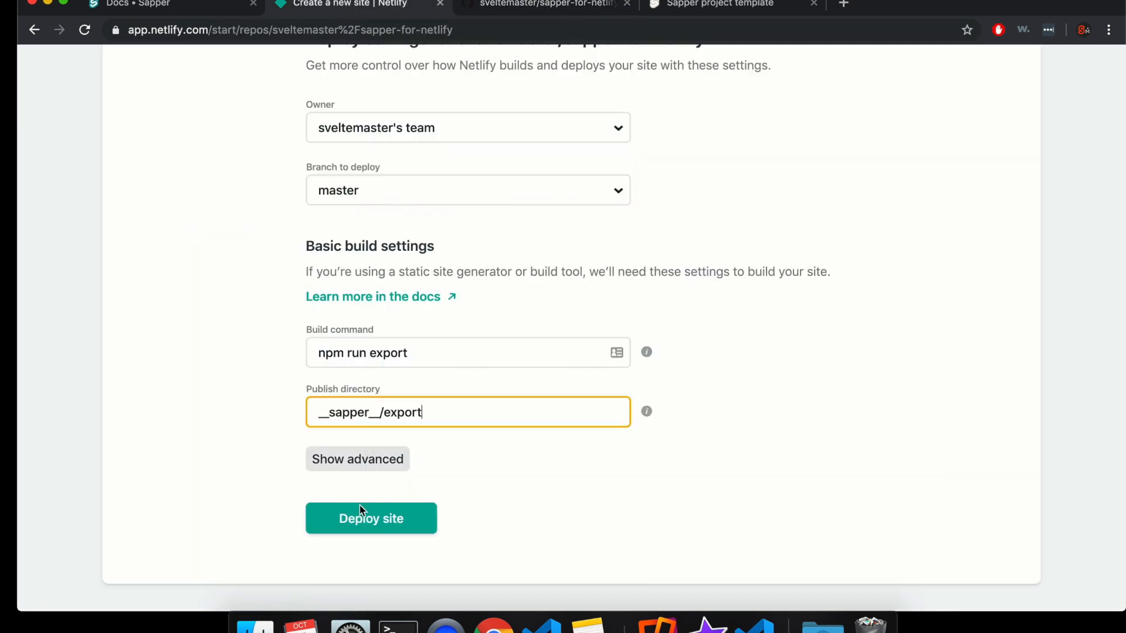
left_click(371, 518)
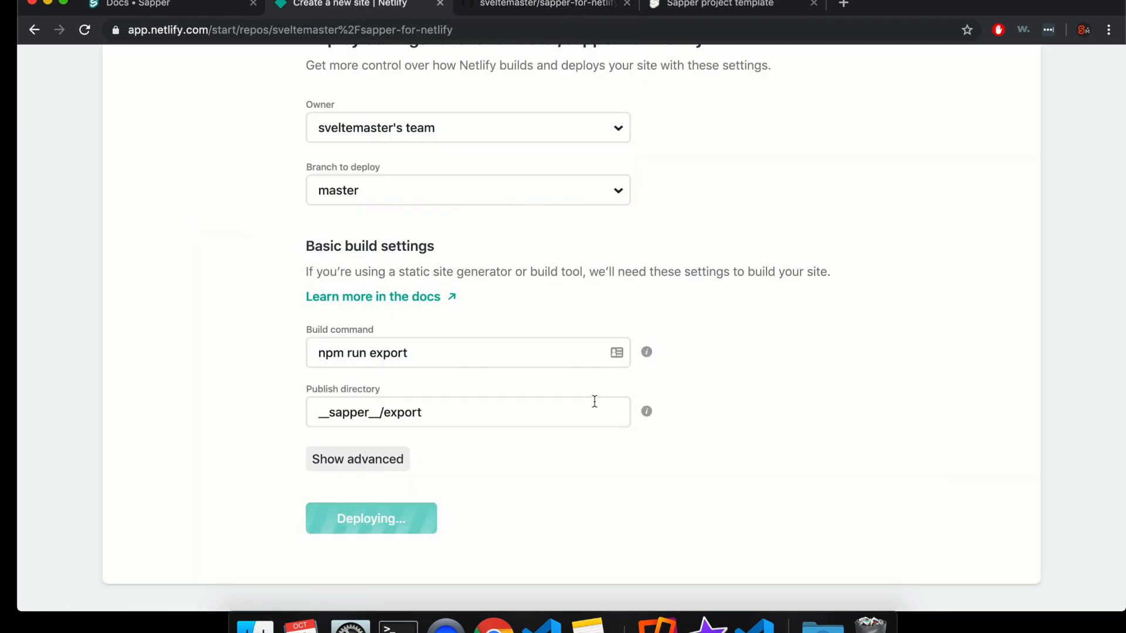
left_click(370, 518)
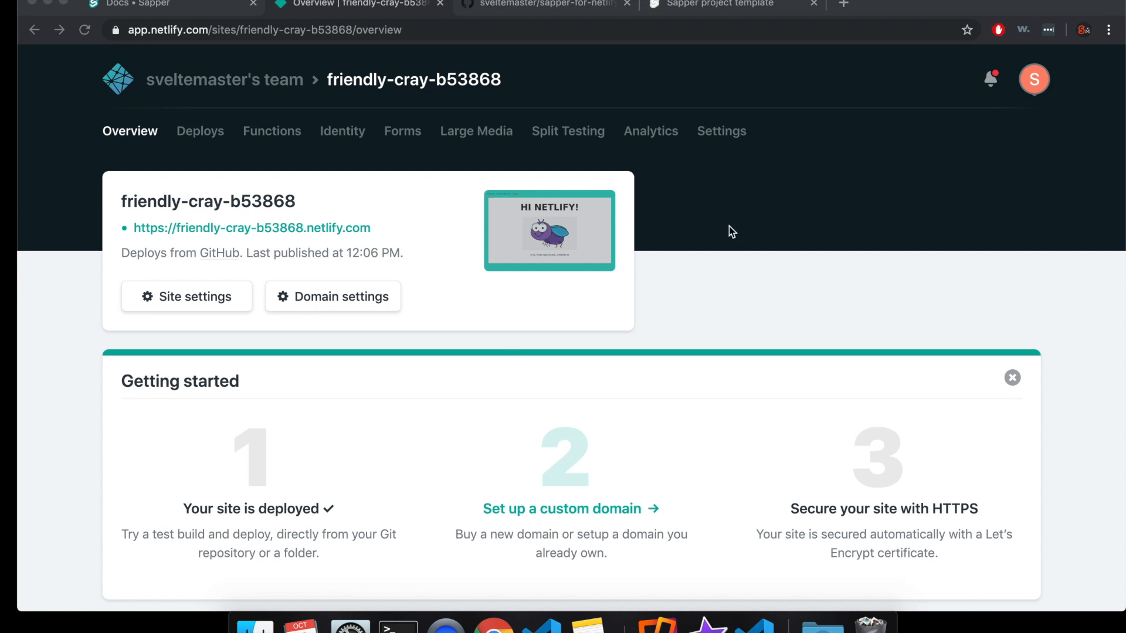
mouse_move(554, 507)
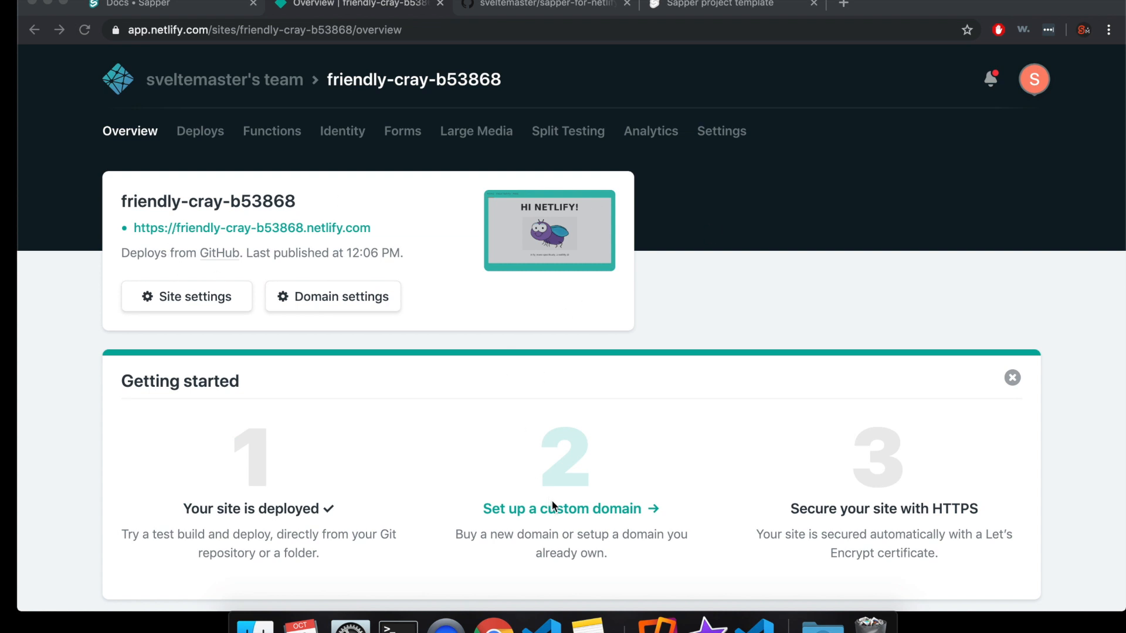
Step: Open the live friendly-cray-b53868 site, return to the overview and start adding a custom domain
left_click(531, 5)
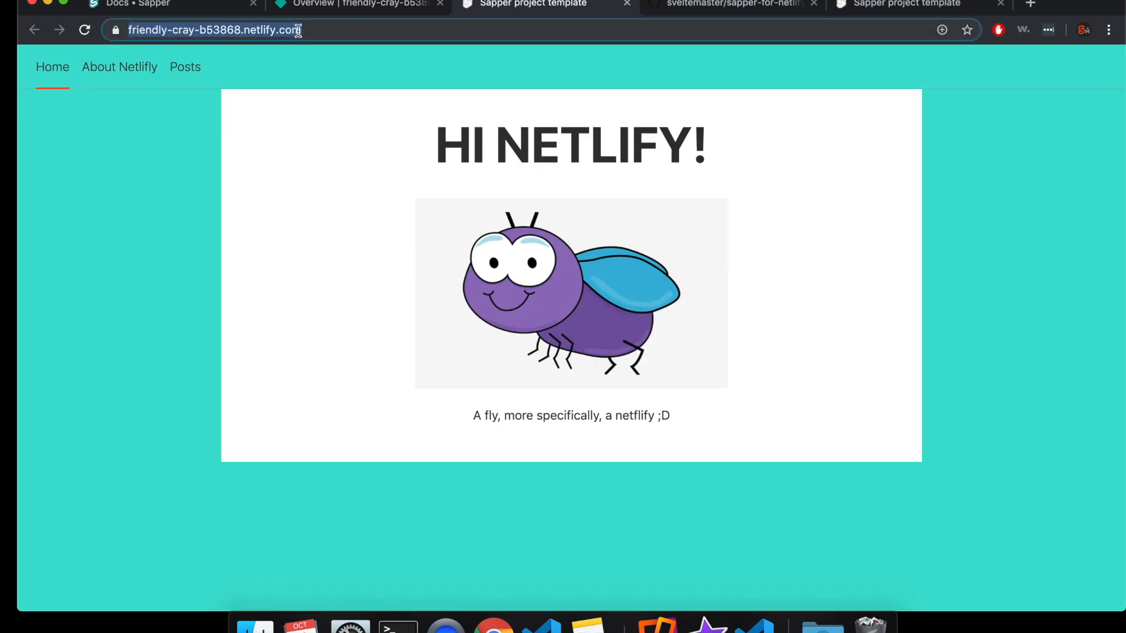
left_click(356, 5)
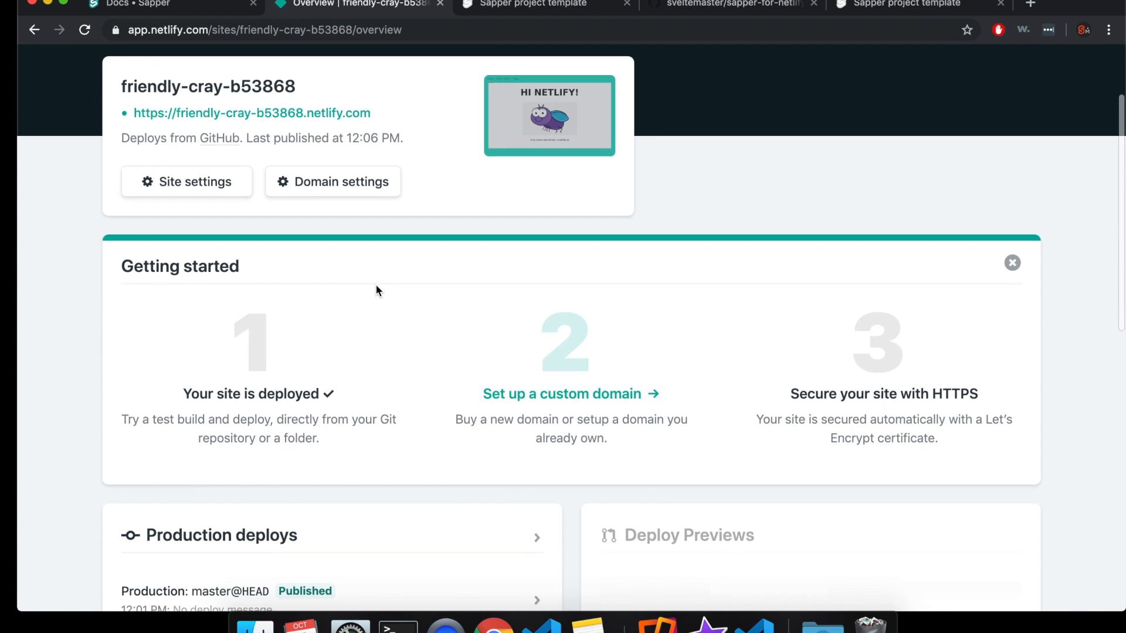
left_click(562, 394)
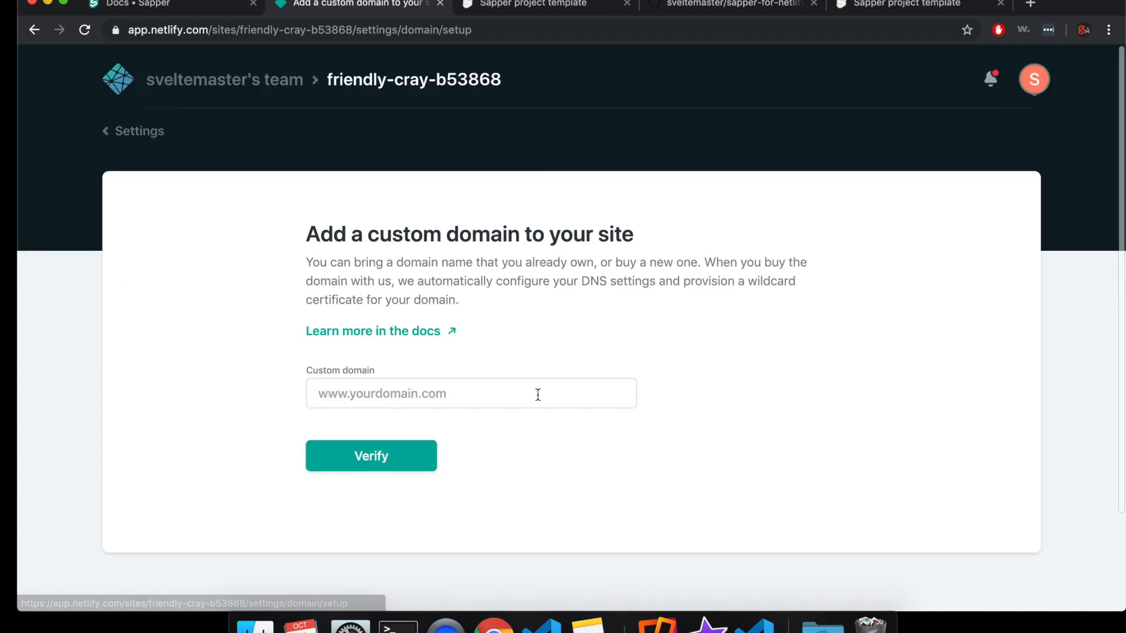
left_click(470, 394)
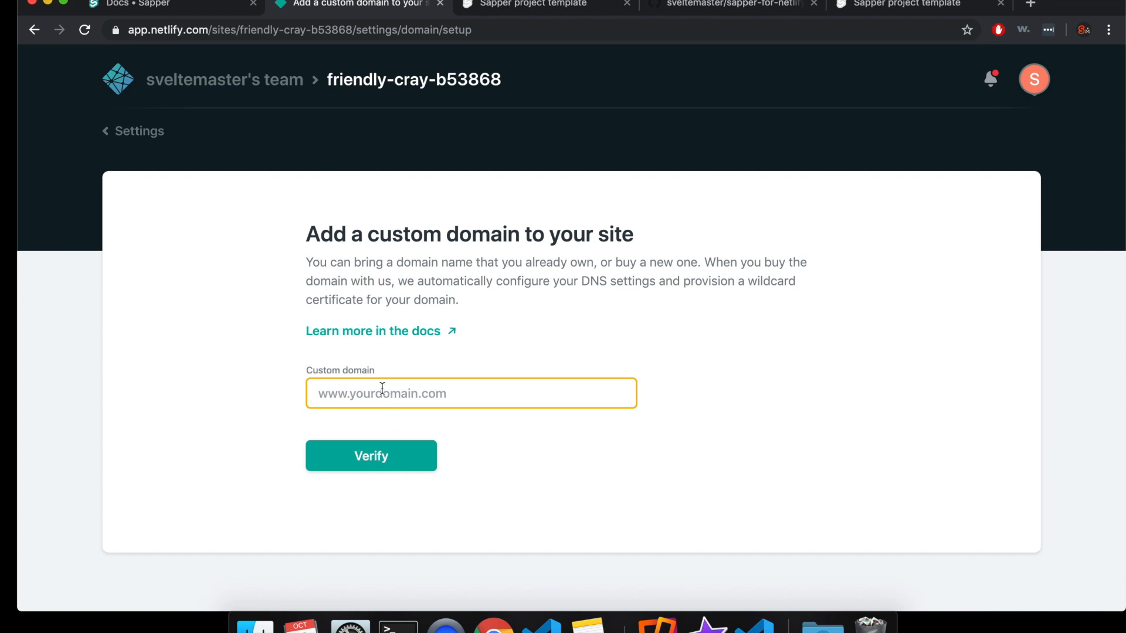
type("fskjdfnlkjansfk")
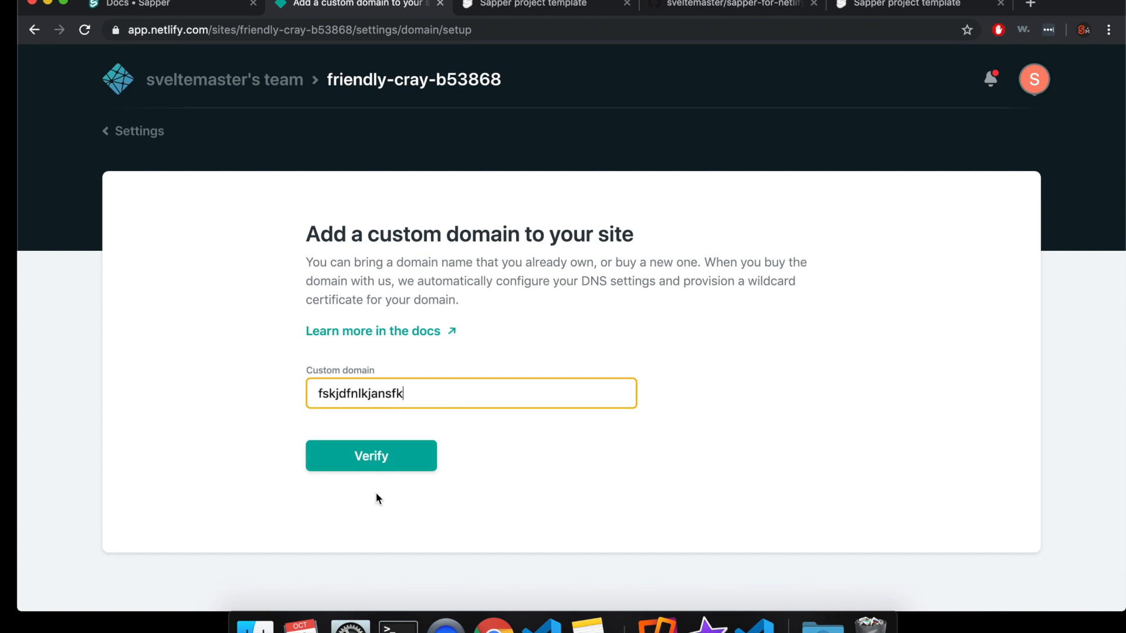
left_click(370, 456)
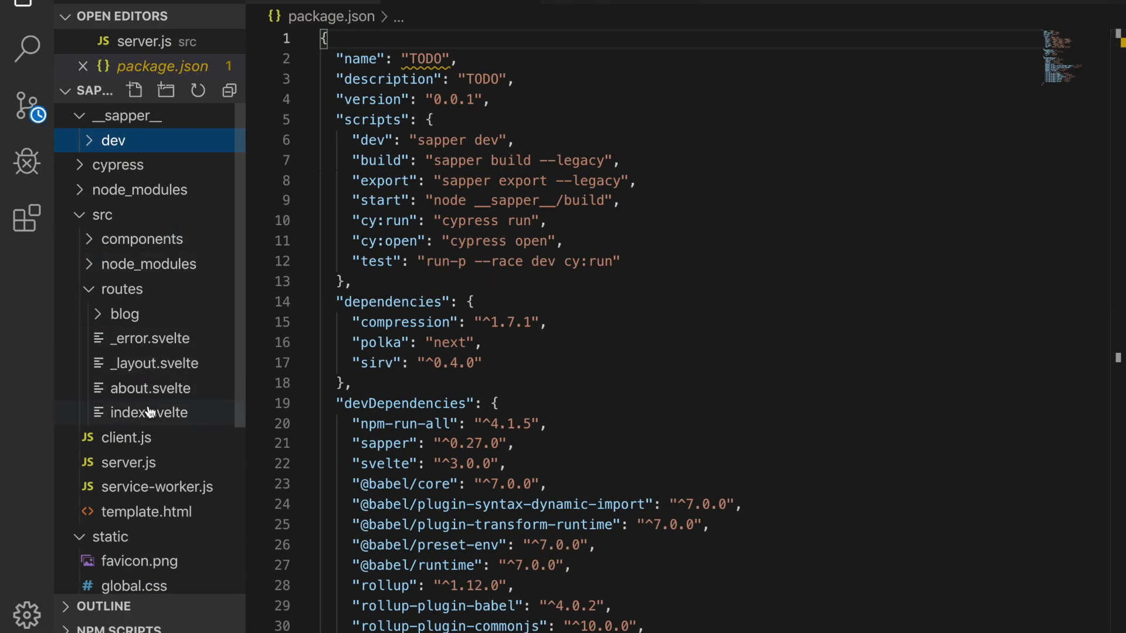
mouse_move(178, 429)
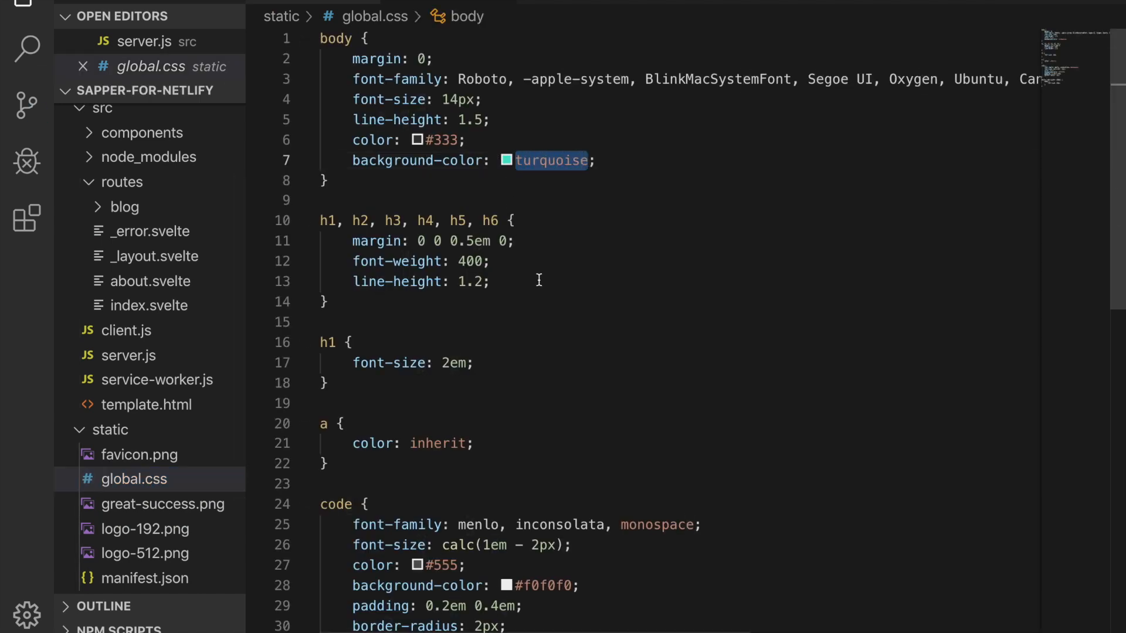
Step: Change the body background-color in static/global.css from turquoise to salmon
type("salmo")
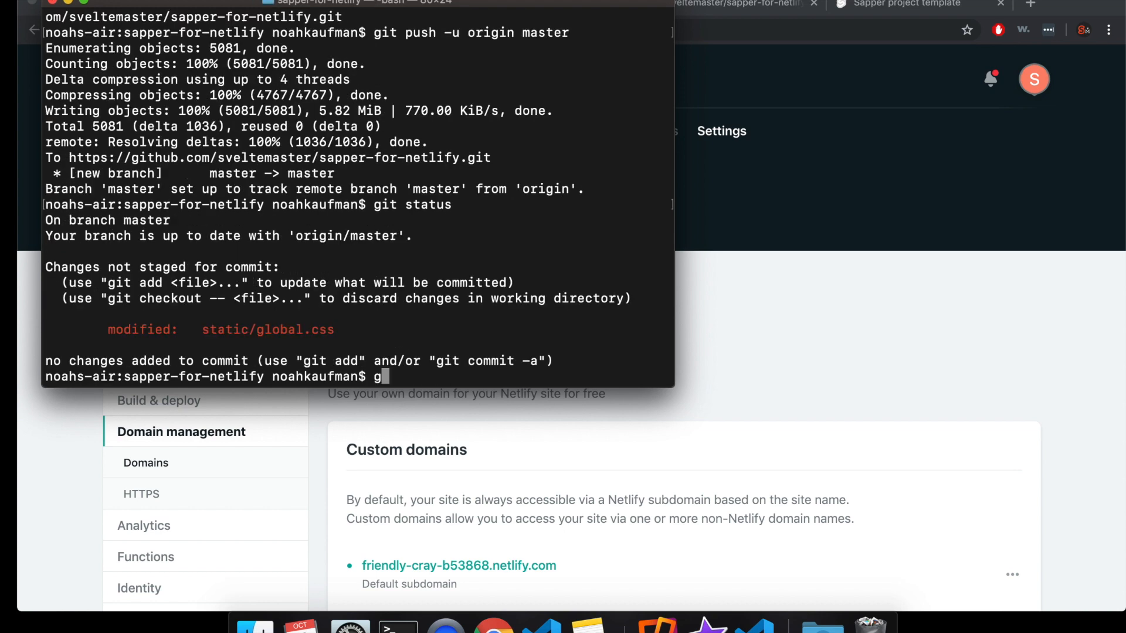
Step: Stage global.css, commit "changed background color" and push to origin master
type("it add static/global.css")
type("git commit ")
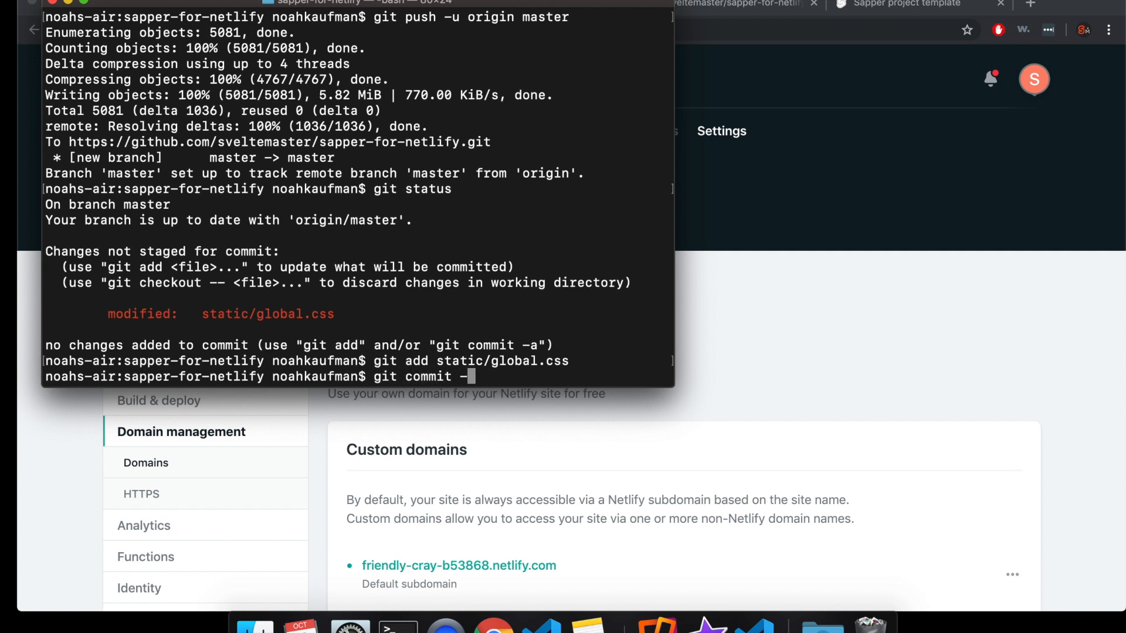
type("-m \"changed background color")
type("git push or")
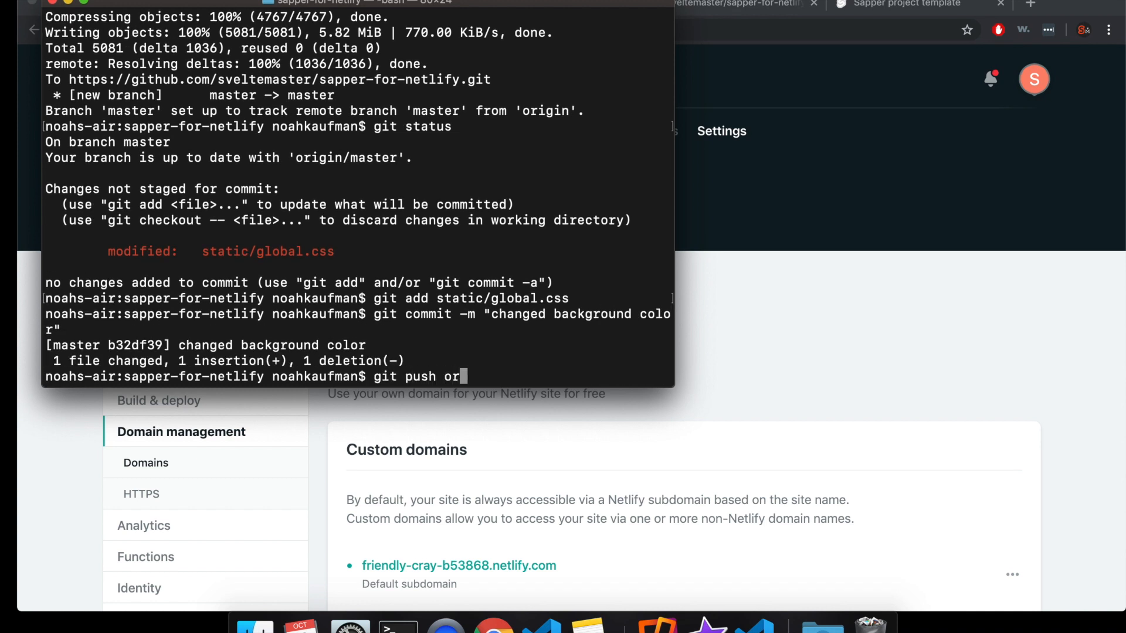
type("igin master")
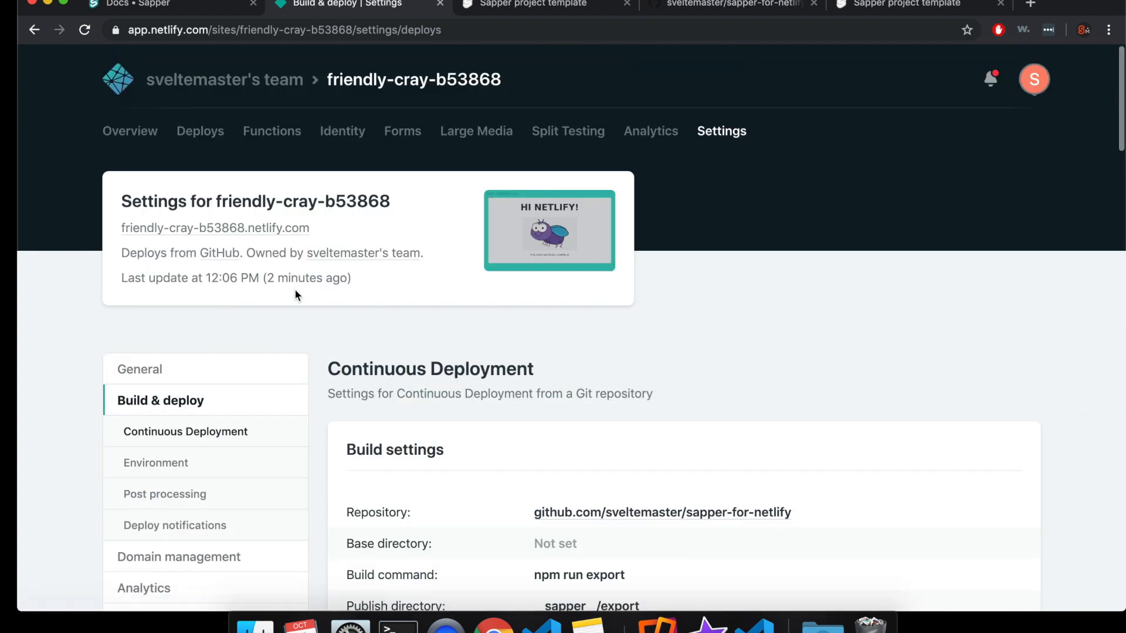
Step: Review the Build & deploy settings, then open the site's Deploys list
scroll("down", 3)
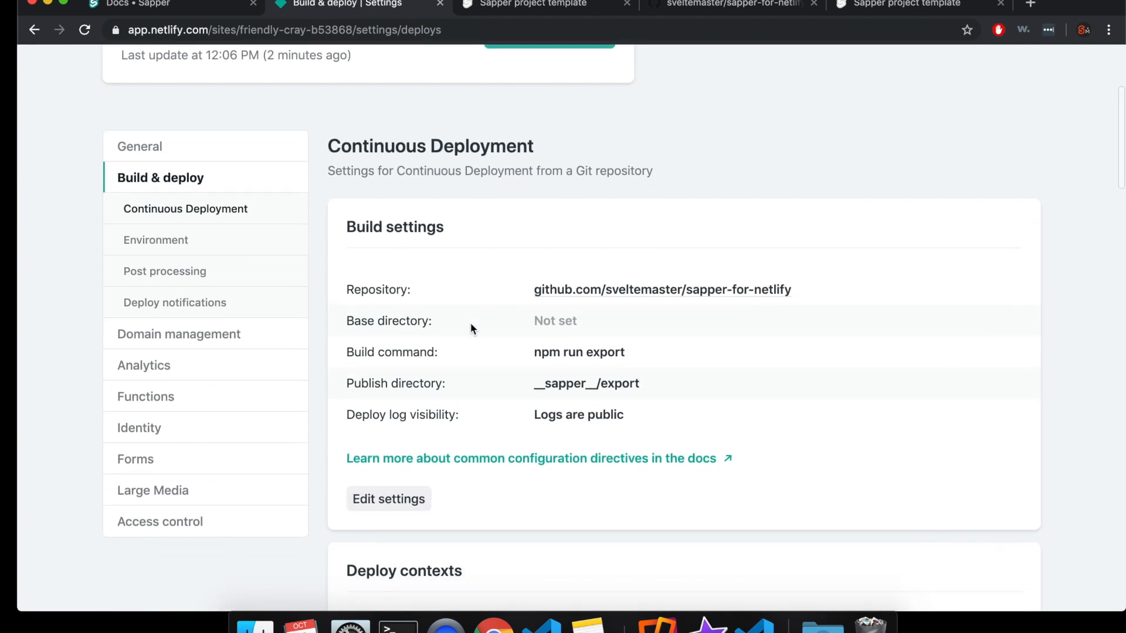
scroll("down", 3)
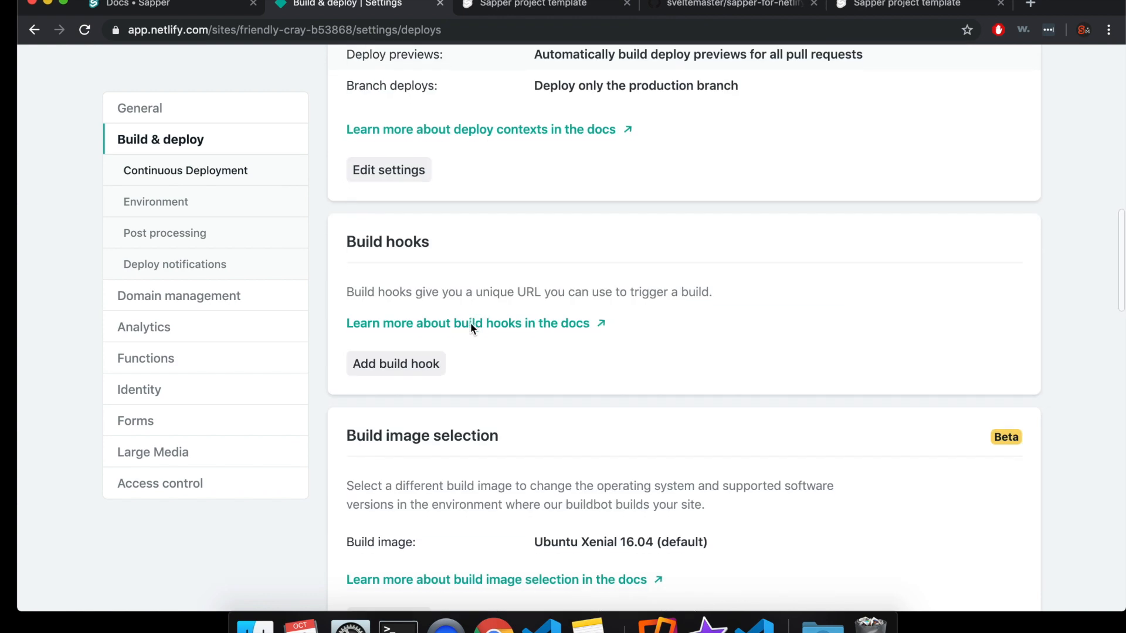
scroll("down", 3)
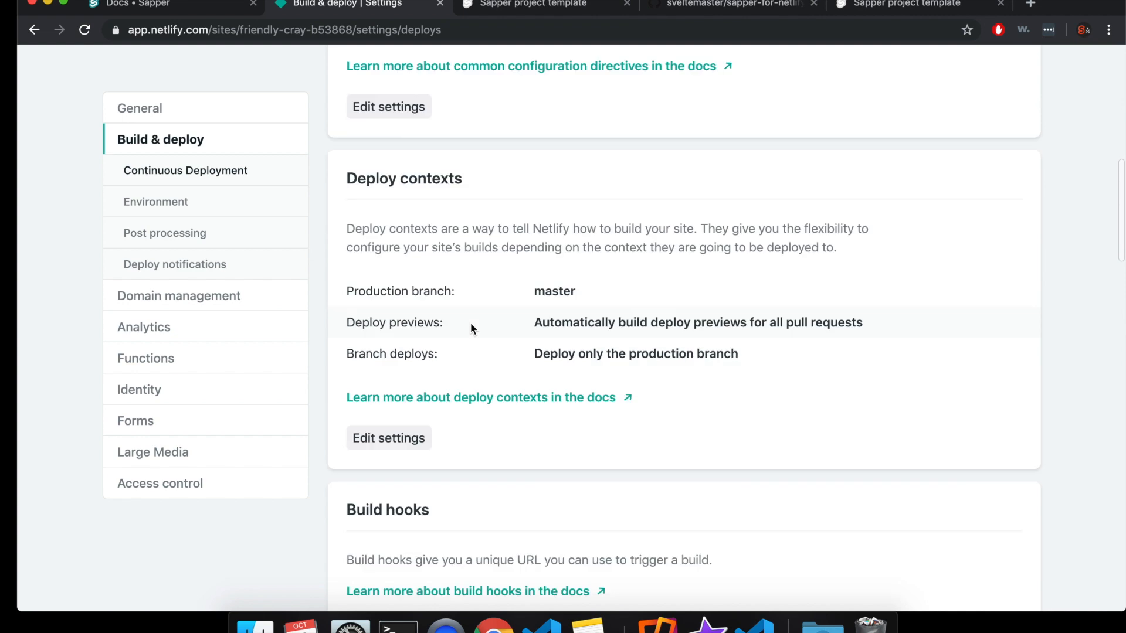
scroll("up", 3)
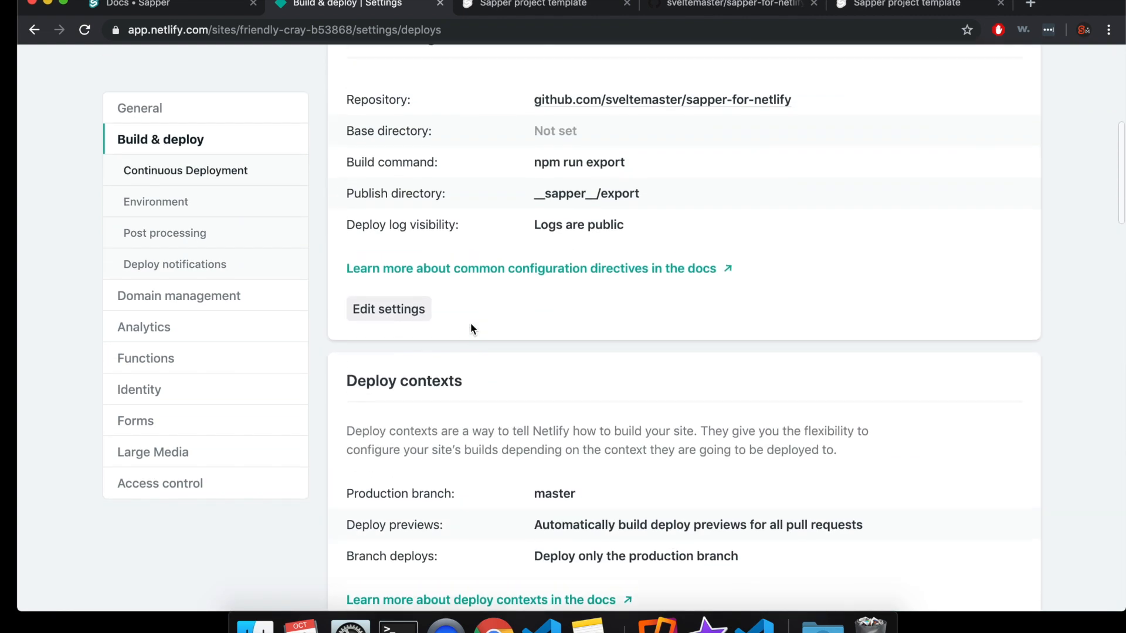
left_click(199, 130)
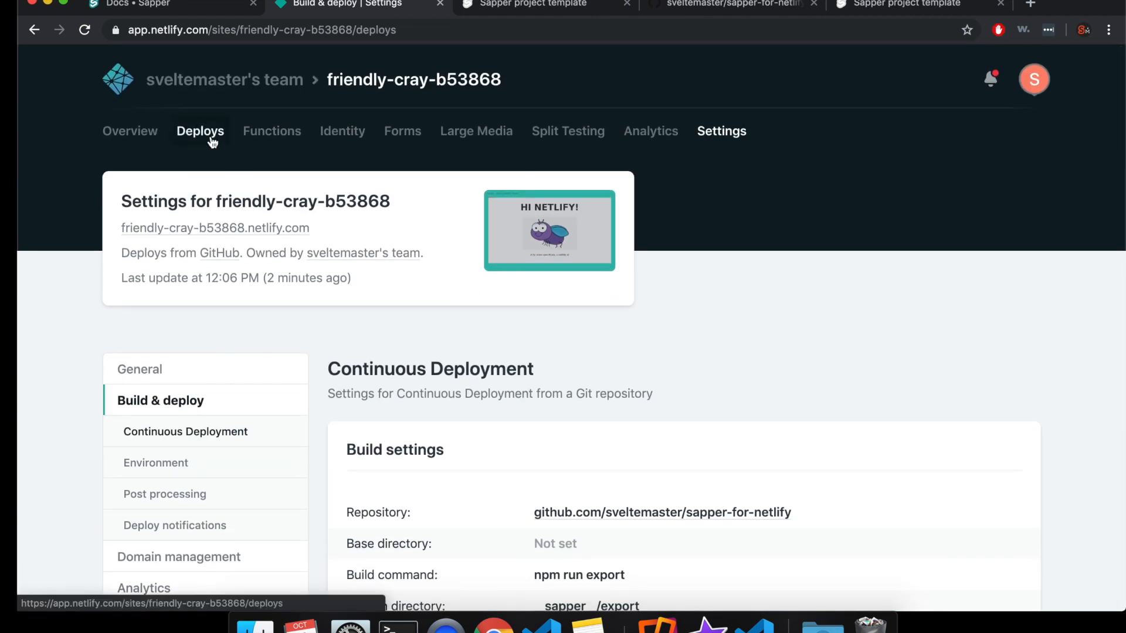
left_click(200, 131)
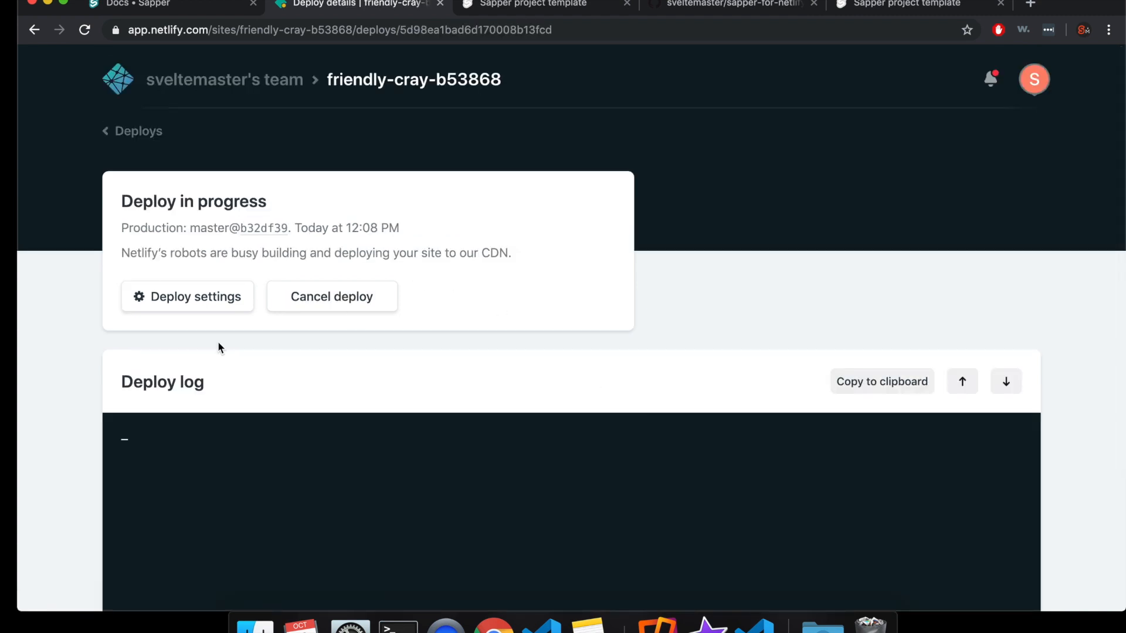
Step: Follow the master@b32df39 deploy log down to 'Site is live' and the ~39-second build finish
scroll("down", 3)
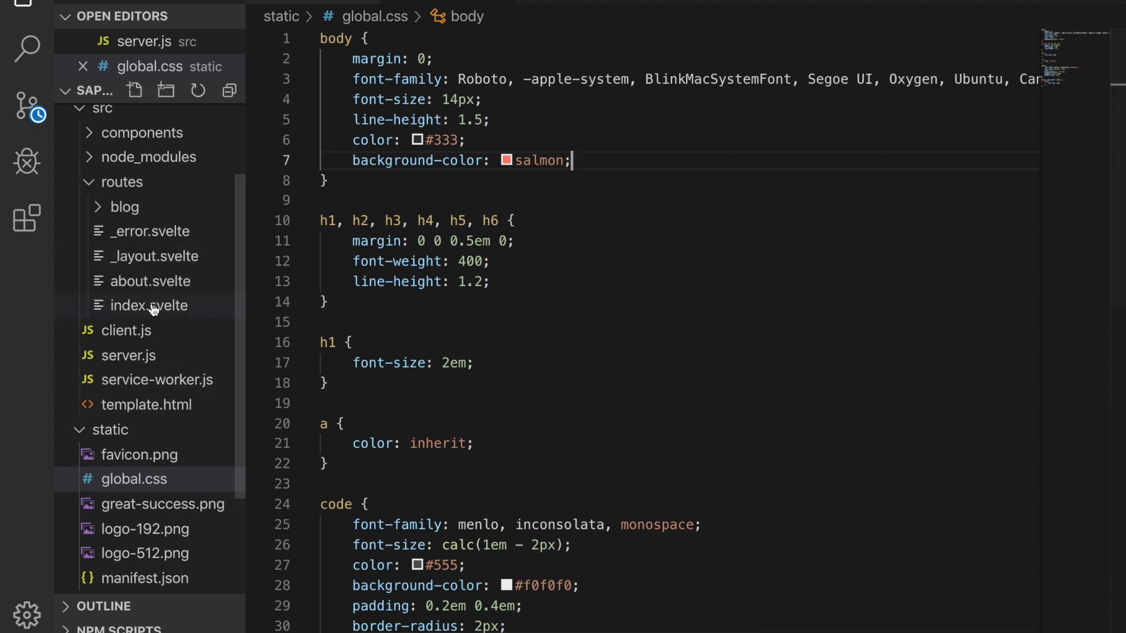
left_click(149, 305)
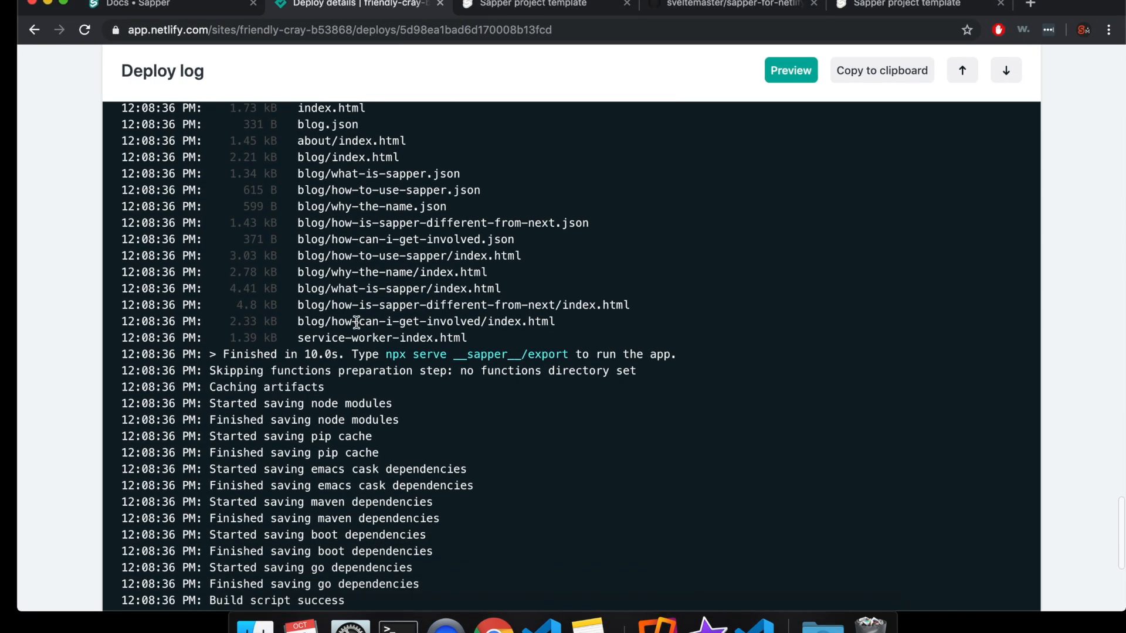
scroll("down", 3)
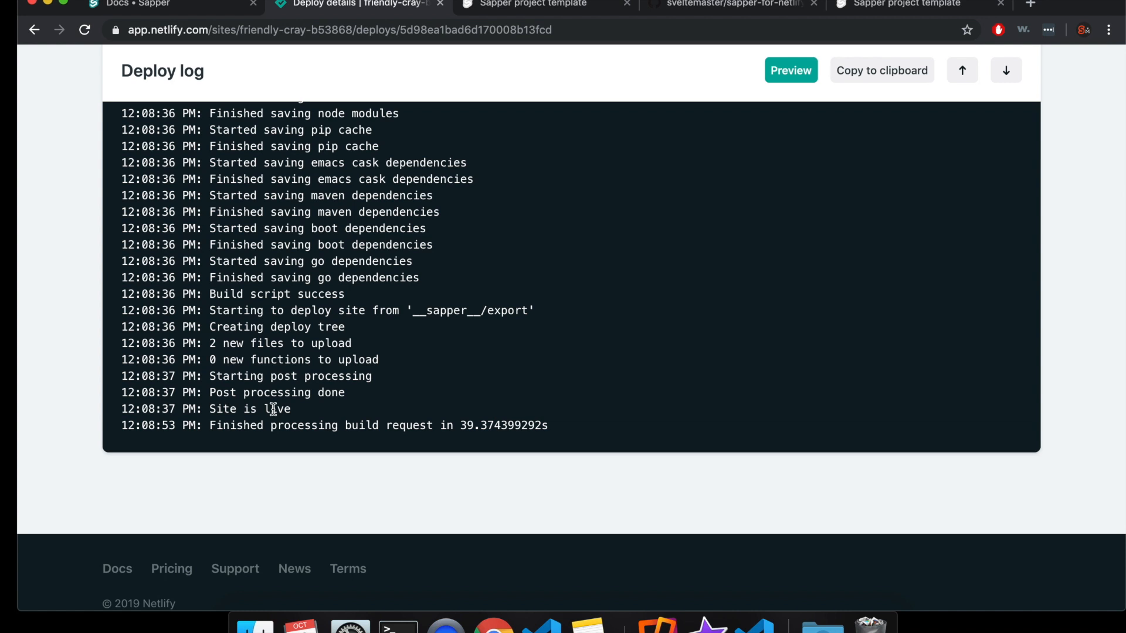
scroll("down", 3)
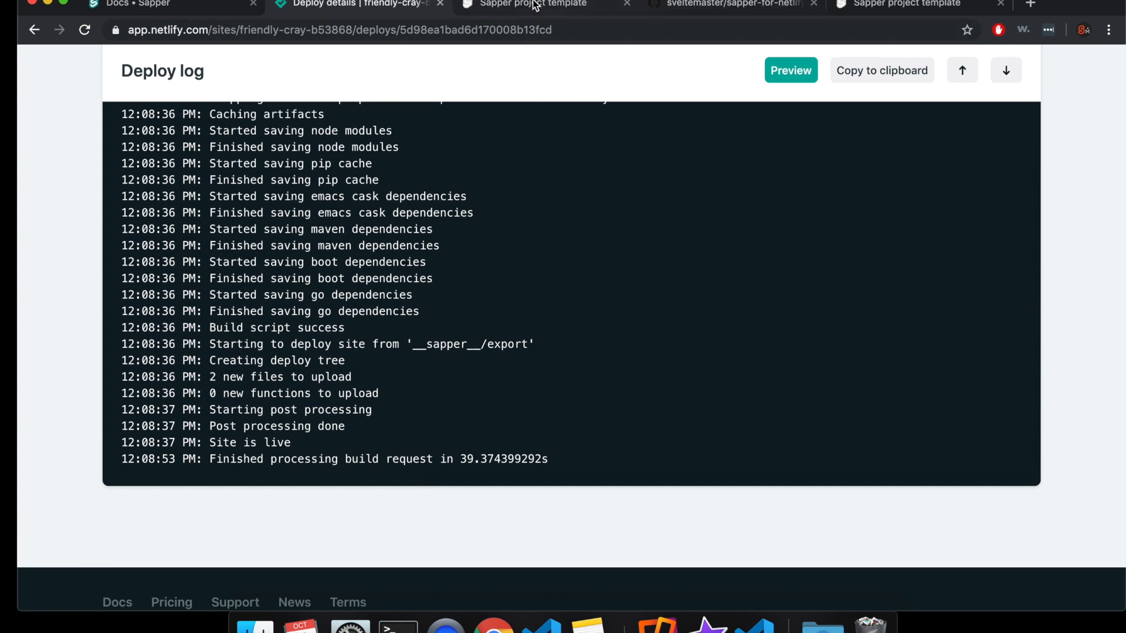
Step: Reload friendly-cray-b53868.netlify.com to see the salmon background live, then return to the deploy log
left_click(533, 5)
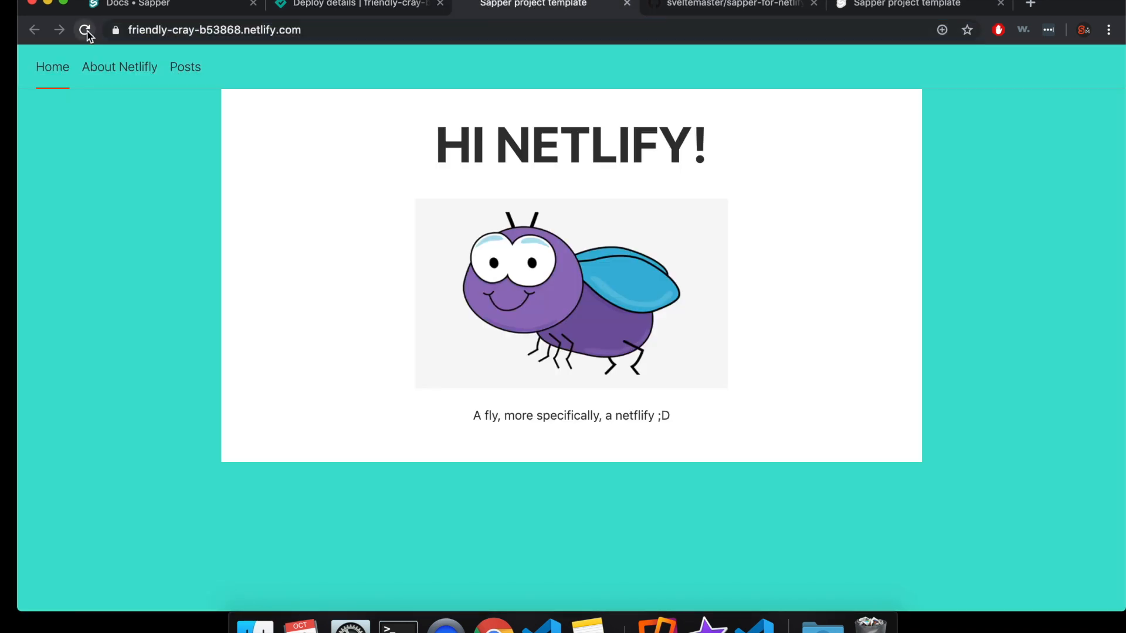
left_click(84, 31)
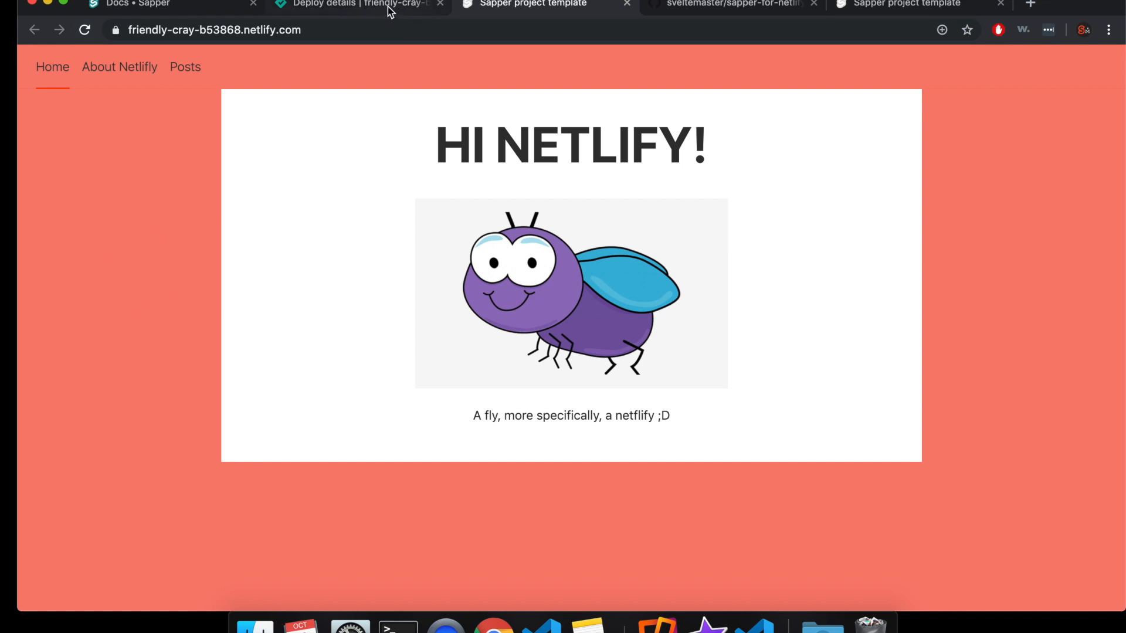
left_click(352, 5)
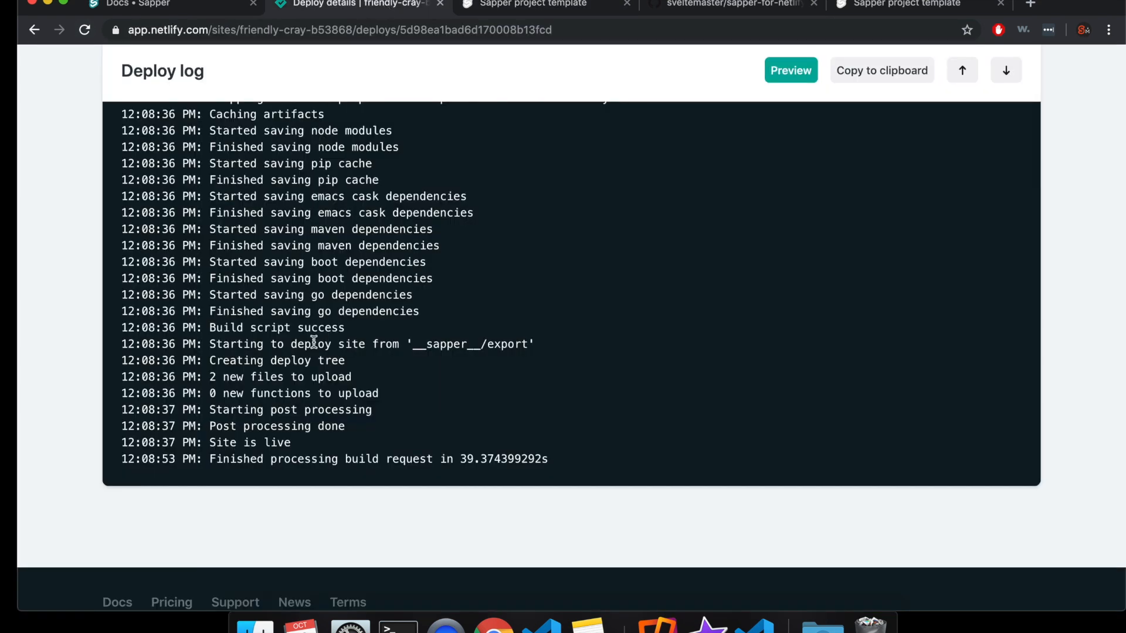